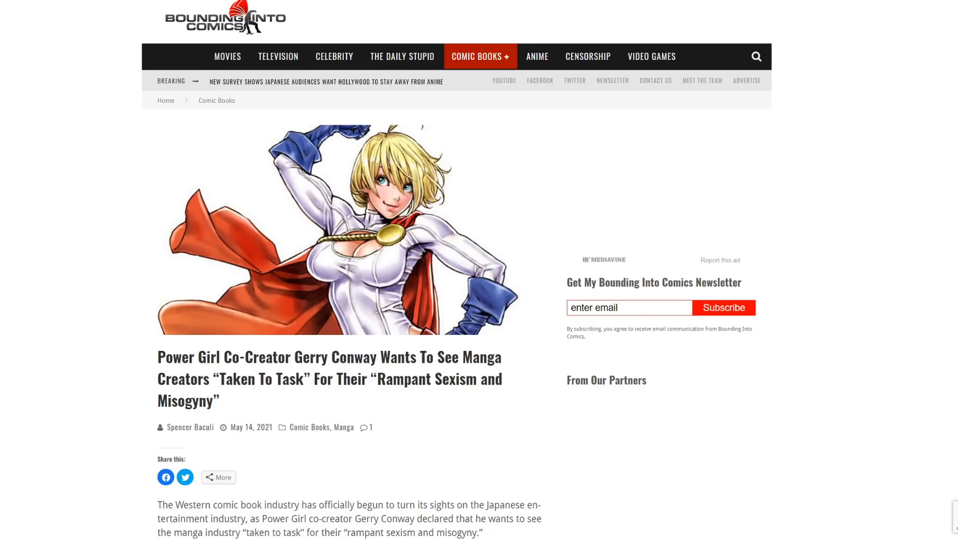
mouse_move(44, 350)
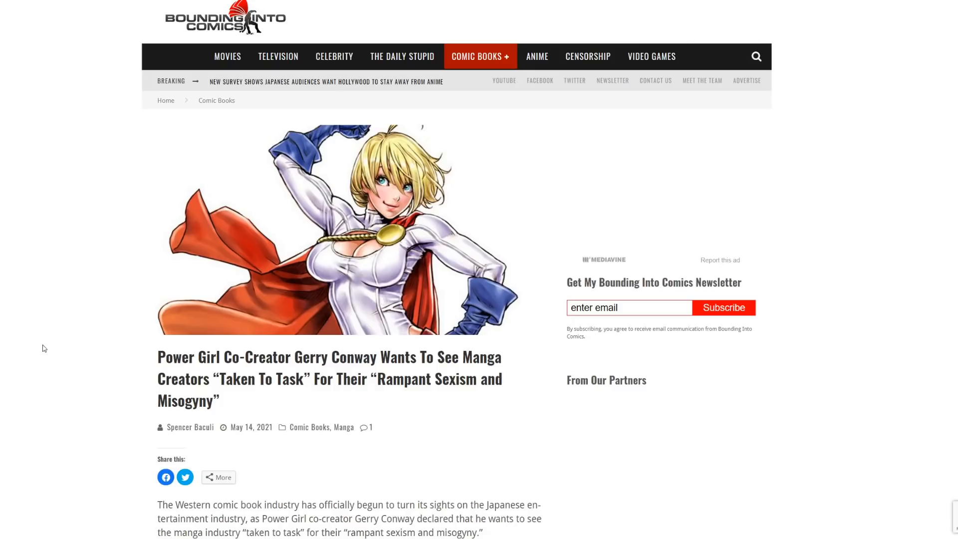
Scroll the Bounding Into Comics article to the Power Girl cover and Conway's manga-sexism tweet
scroll("down", 3)
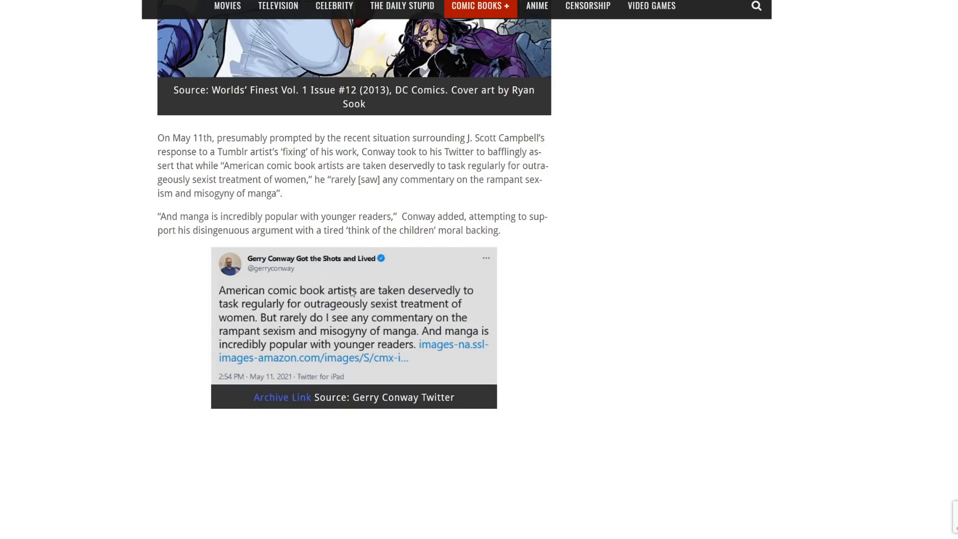
mouse_move(243, 313)
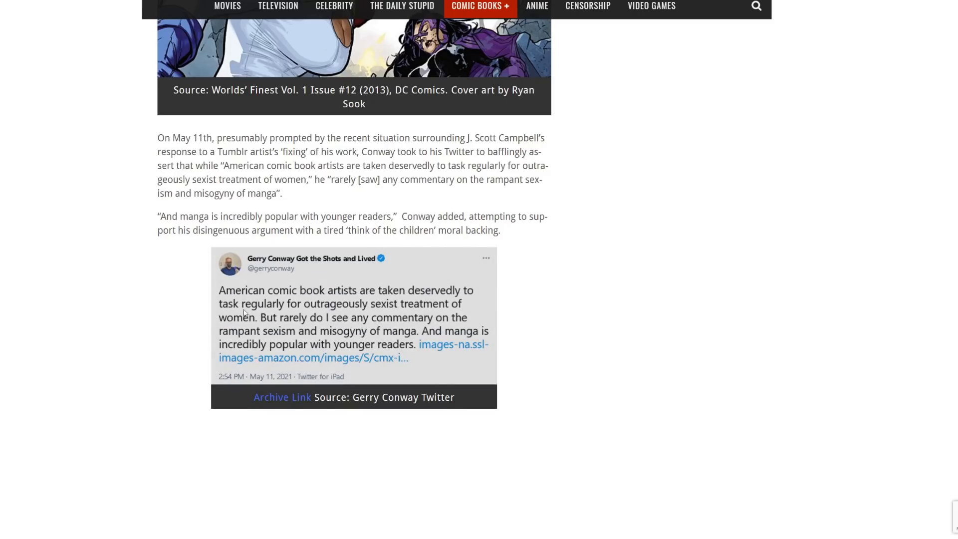
mouse_move(344, 327)
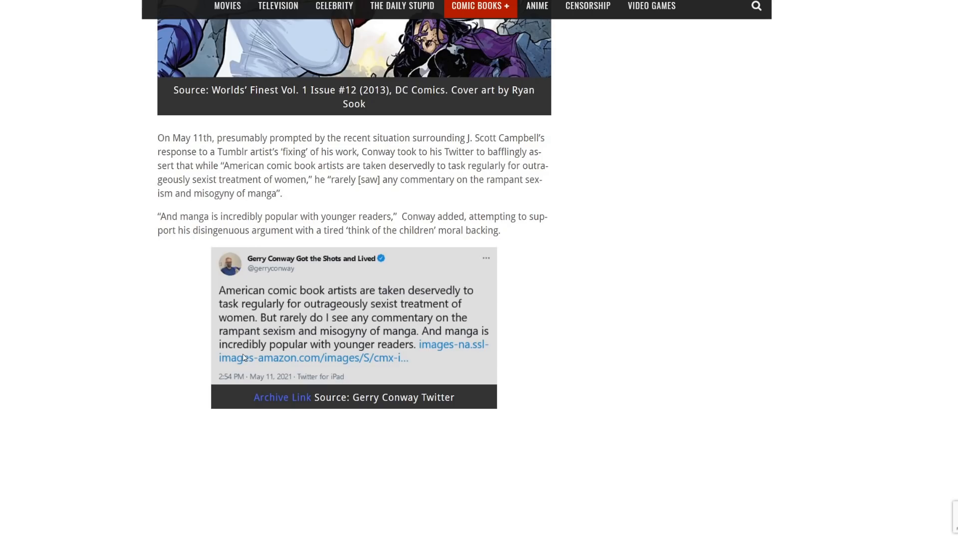
mouse_move(248, 367)
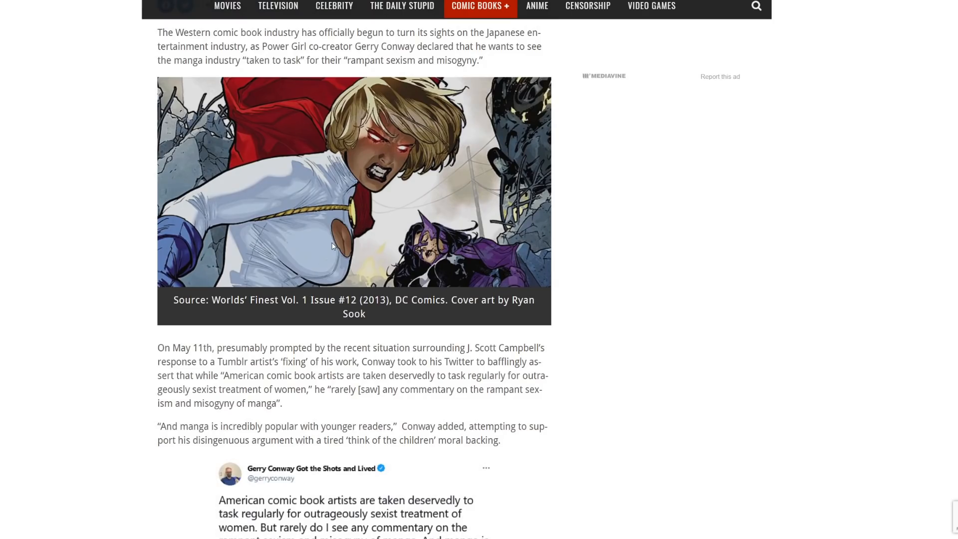
Scroll down to Conway's sexualization follow-up tweet and the Don't Toy With Me, Miss Nagatoro cover
scroll("down", 3)
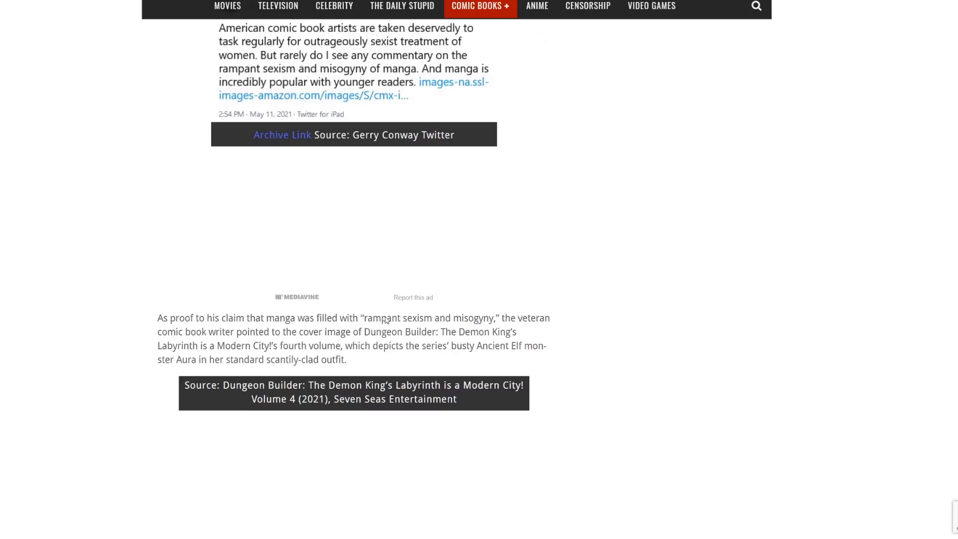
scroll("down", 3)
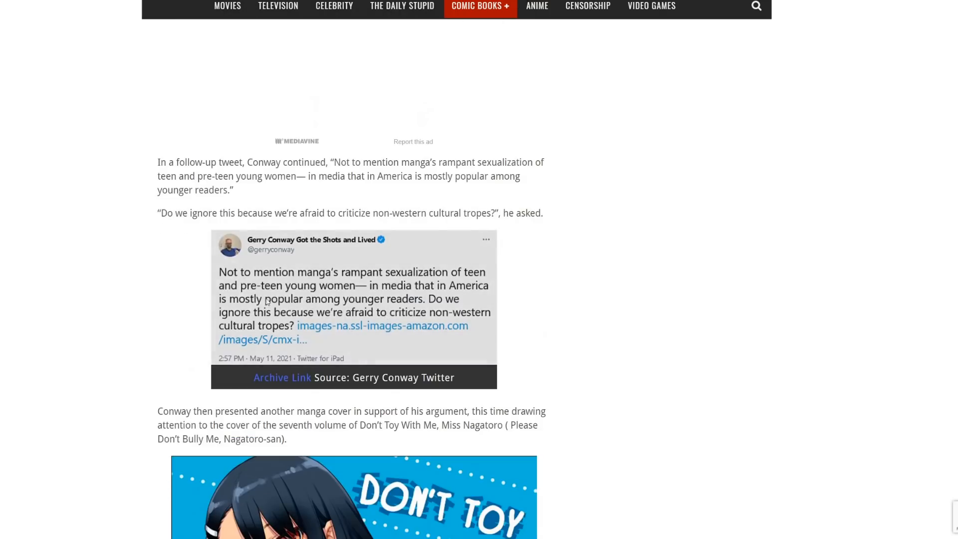
mouse_move(421, 278)
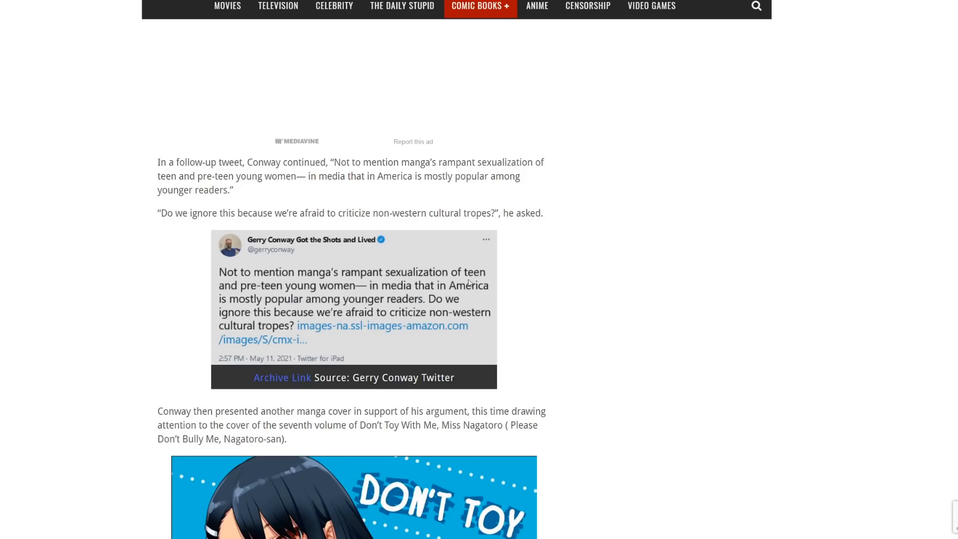
mouse_move(471, 273)
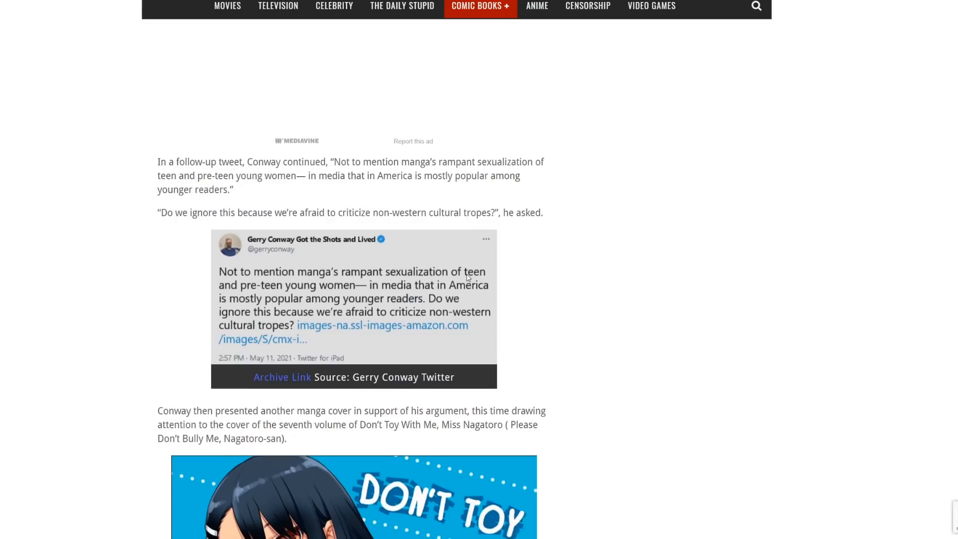
scroll("down", 3)
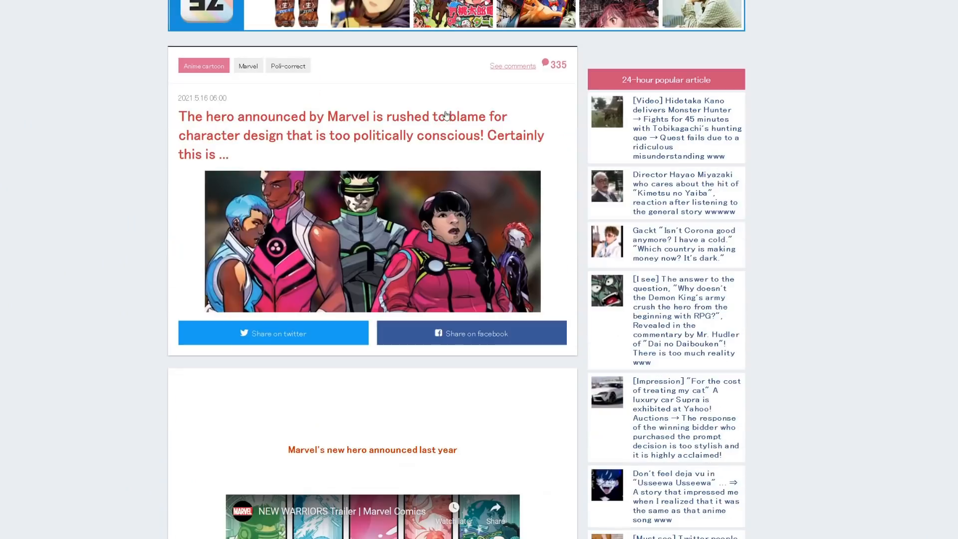
mouse_move(447, 116)
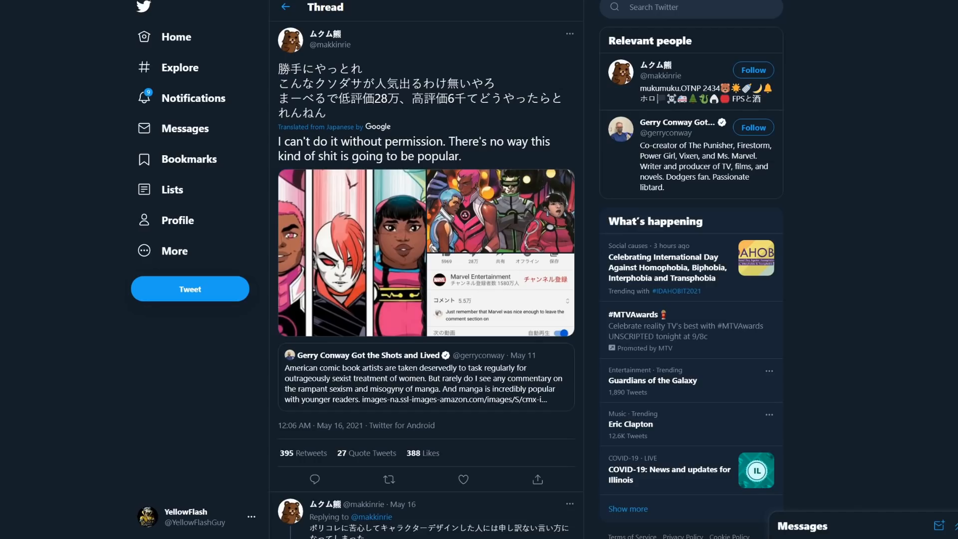
View the translated tweet's first image, the New Warriors character lineup, at full size
left_click(463, 479)
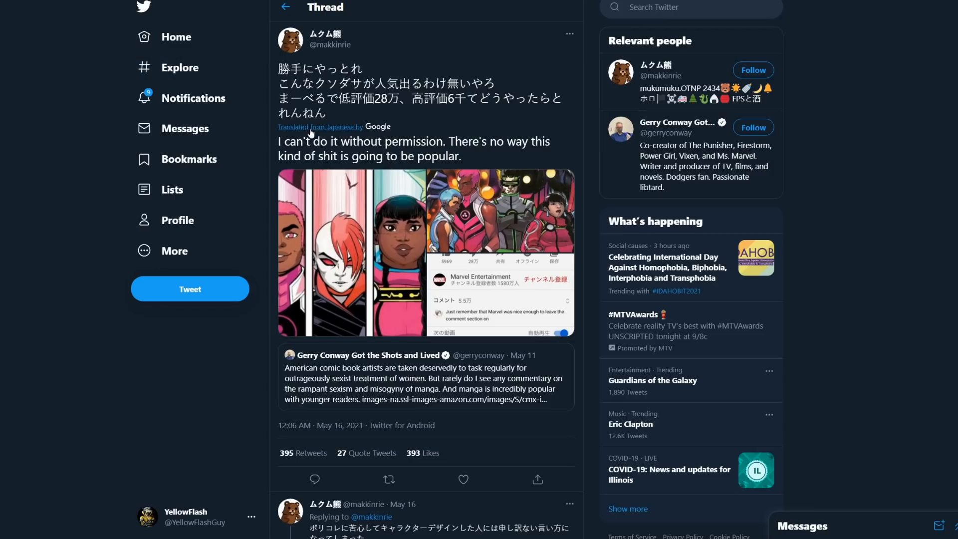
mouse_move(340, 134)
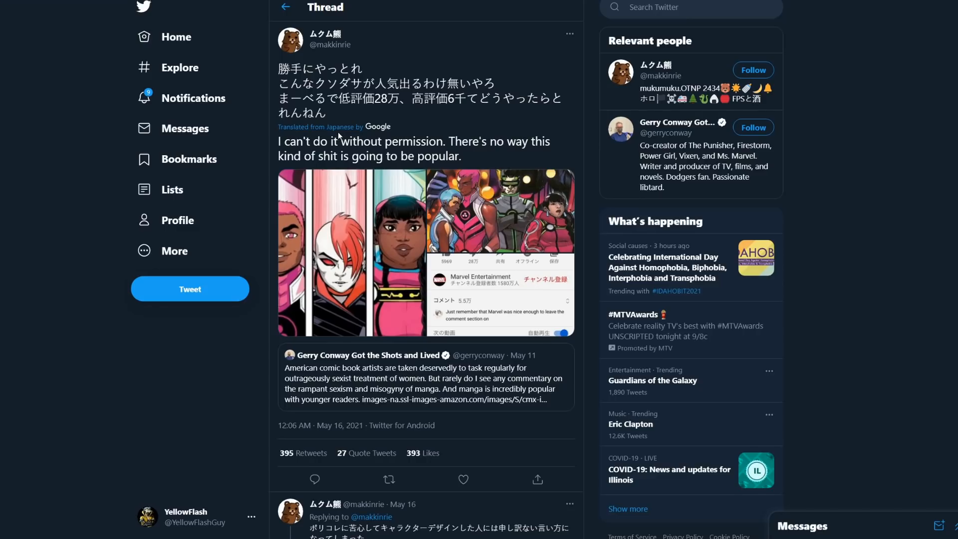
mouse_move(316, 169)
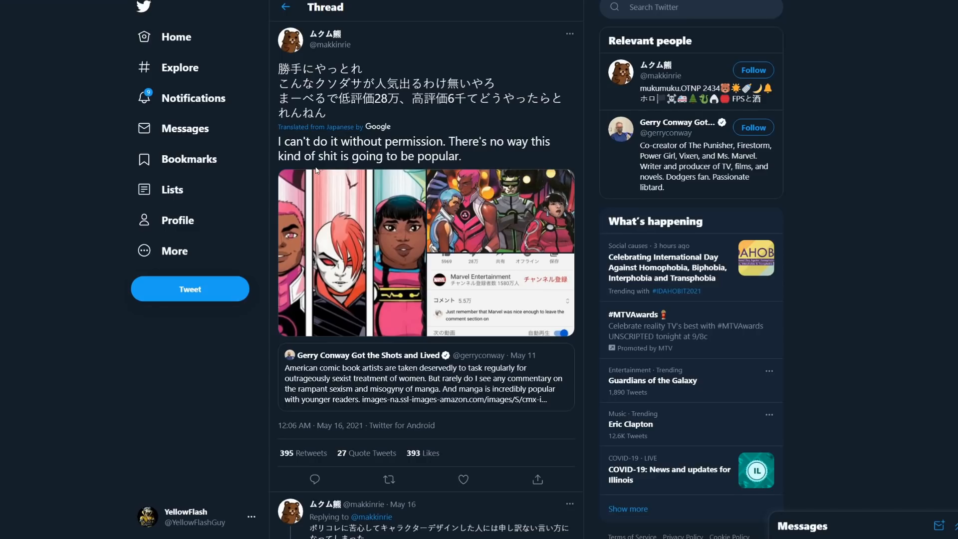
mouse_move(485, 160)
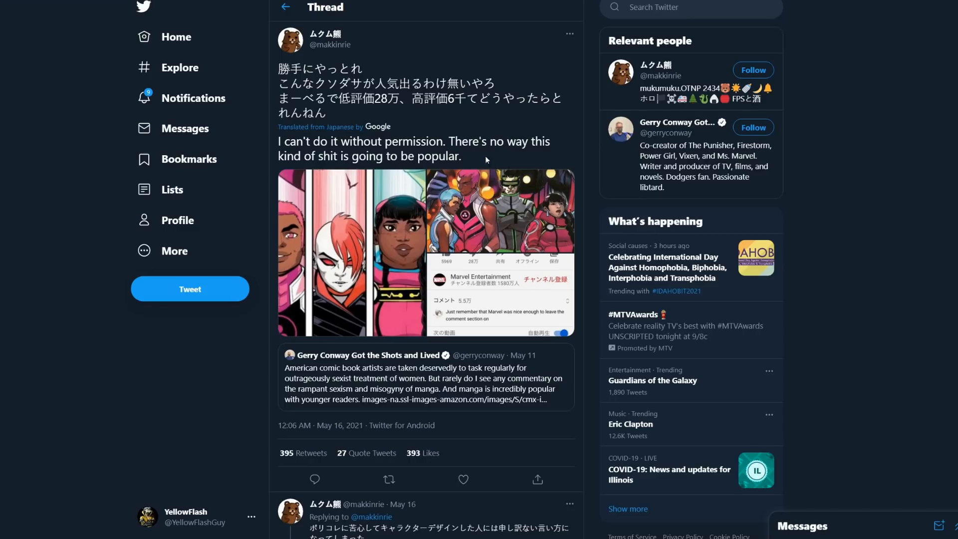
mouse_move(376, 233)
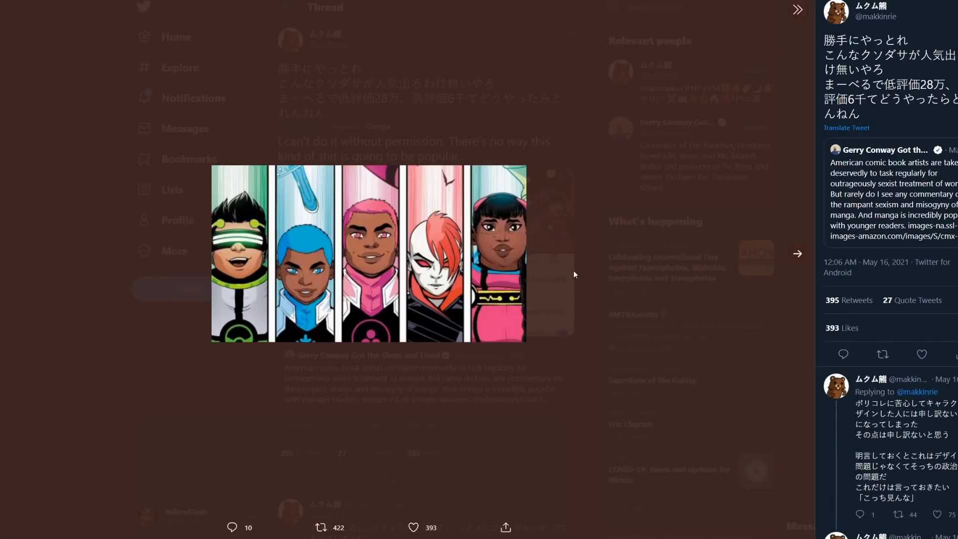
Advance to the second image, the New Warriors trailer screenshot with 5,969 likes and 280K dislikes
left_click(798, 254)
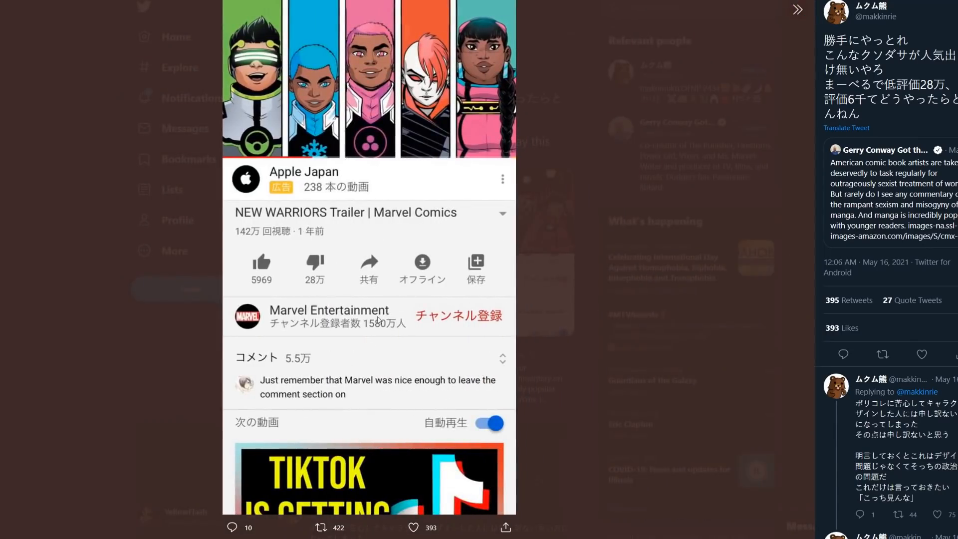
mouse_move(400, 409)
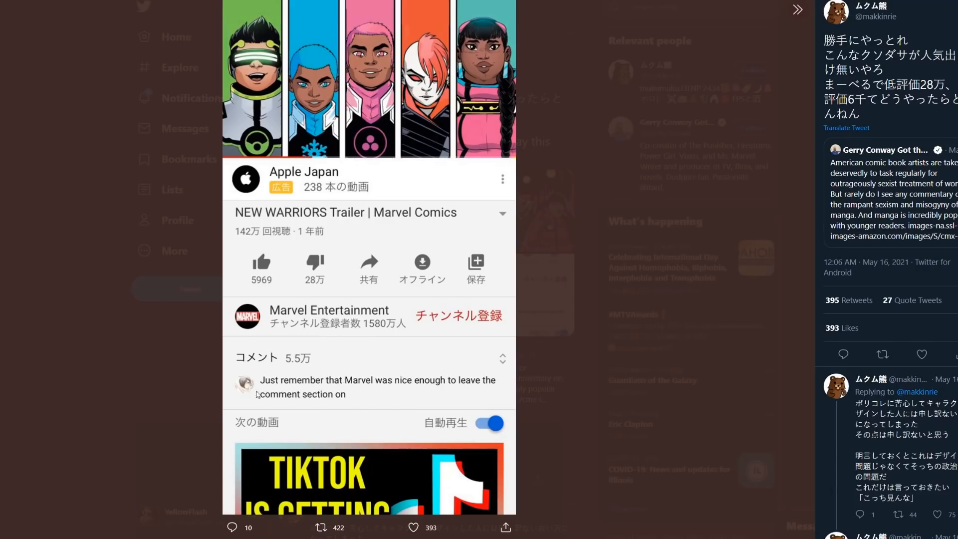
mouse_move(146, 400)
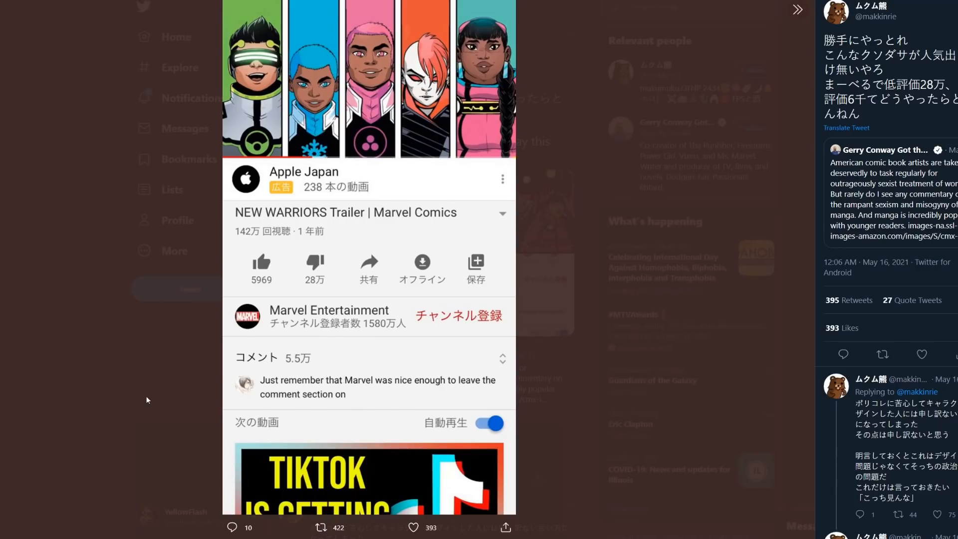
mouse_move(106, 399)
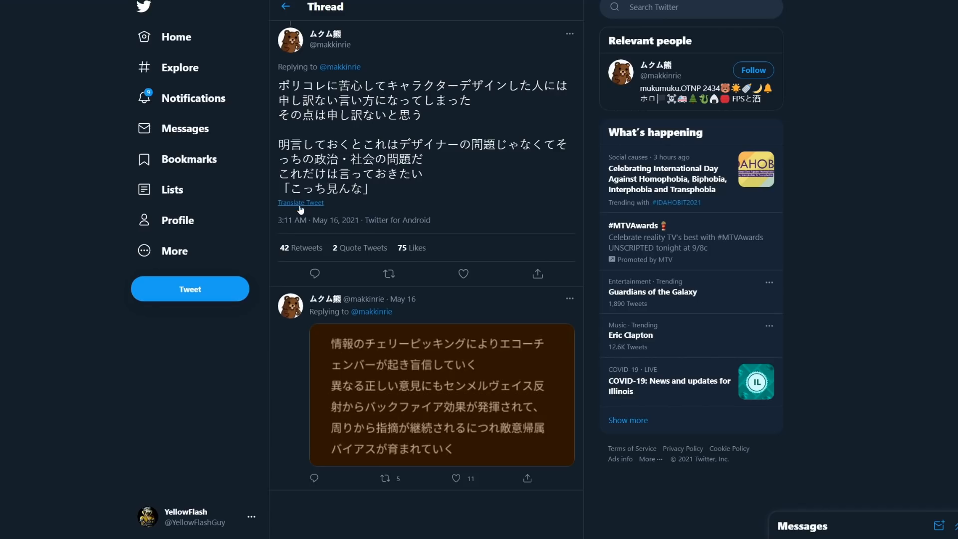
Translate the author's Japanese follow-up reply apologizing to the designer and blaming political problems
left_click(300, 202)
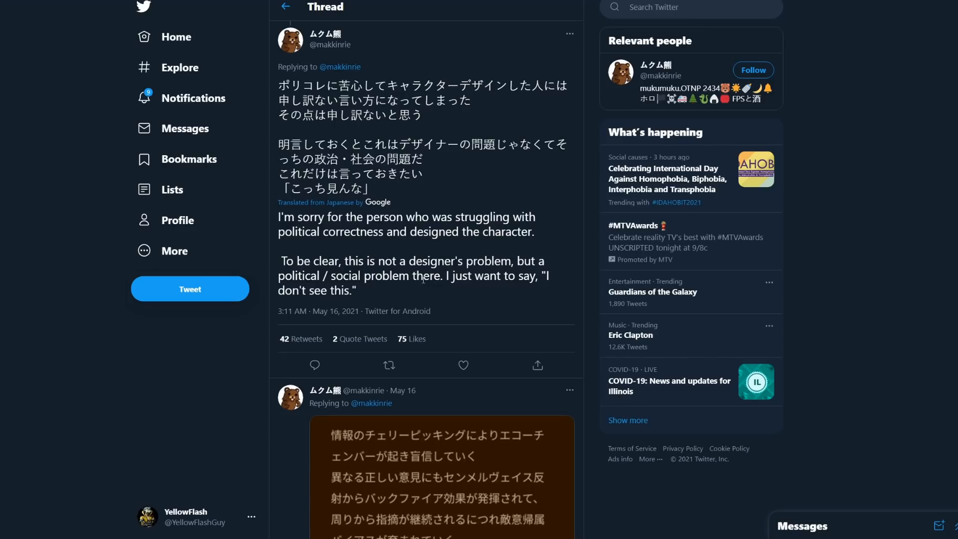
mouse_move(531, 255)
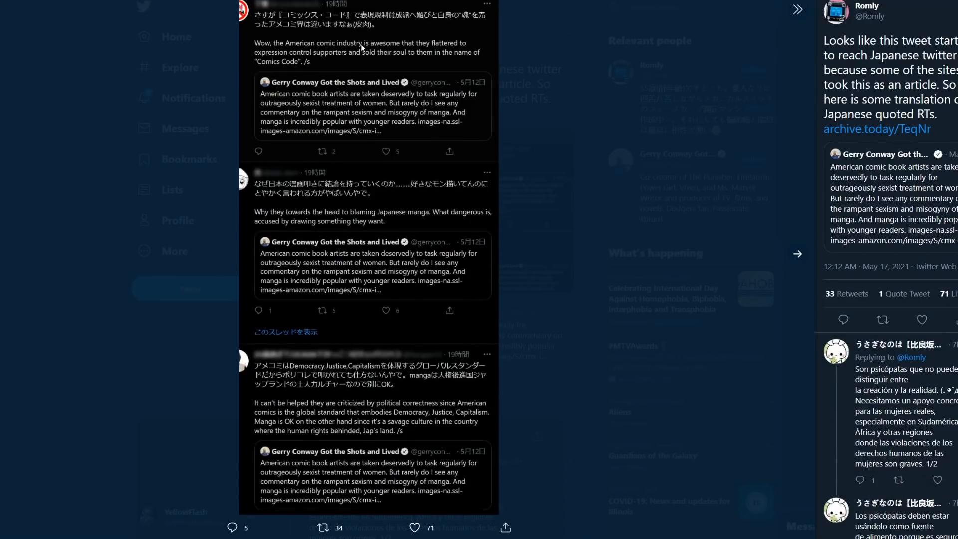
mouse_move(422, 47)
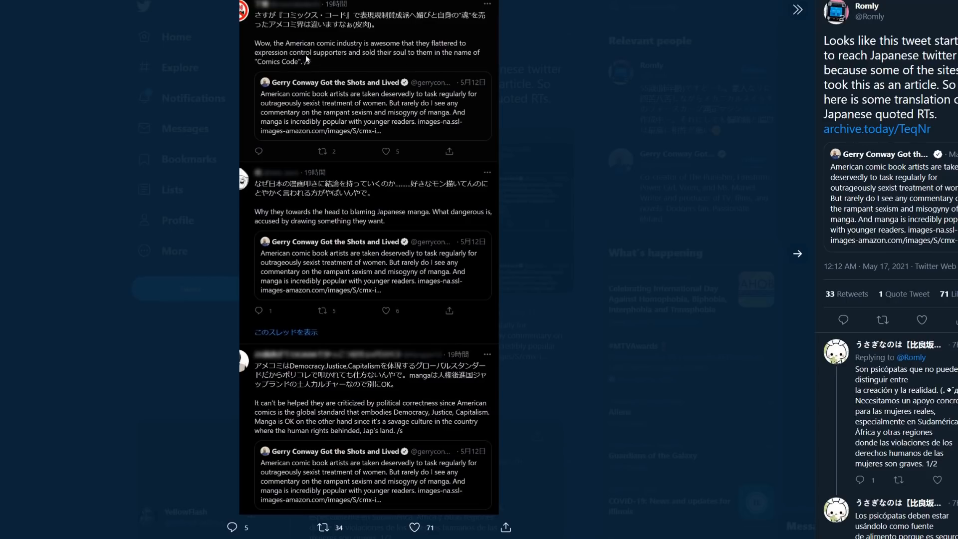
mouse_move(421, 59)
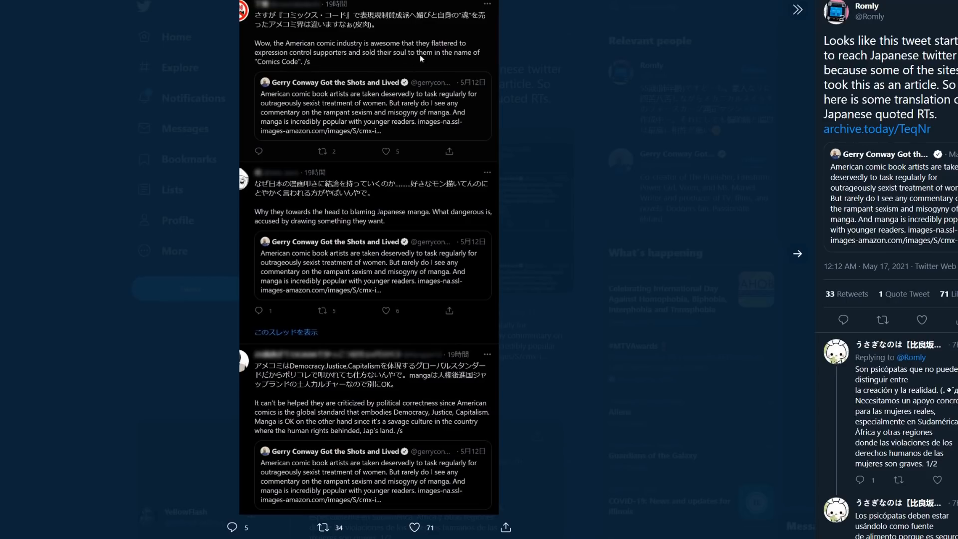
mouse_move(479, 55)
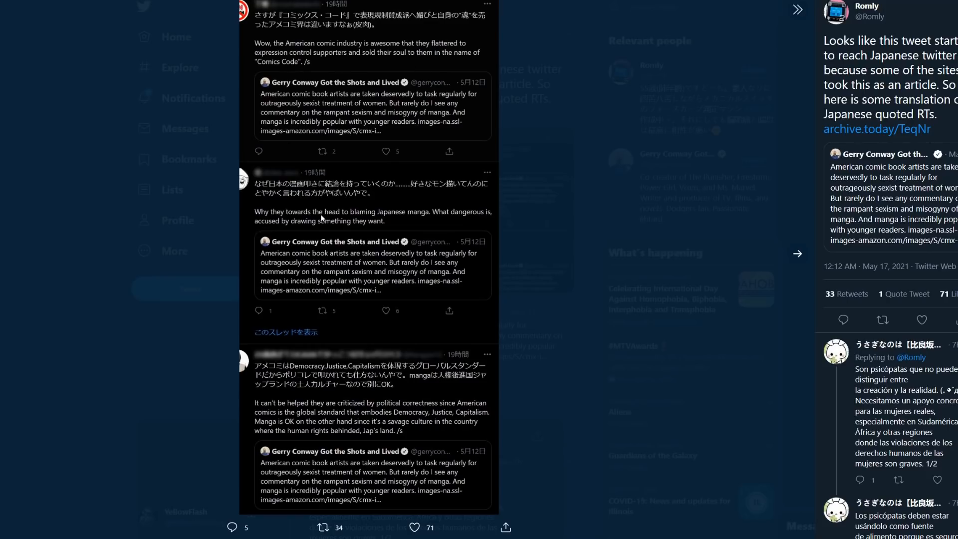
mouse_move(409, 210)
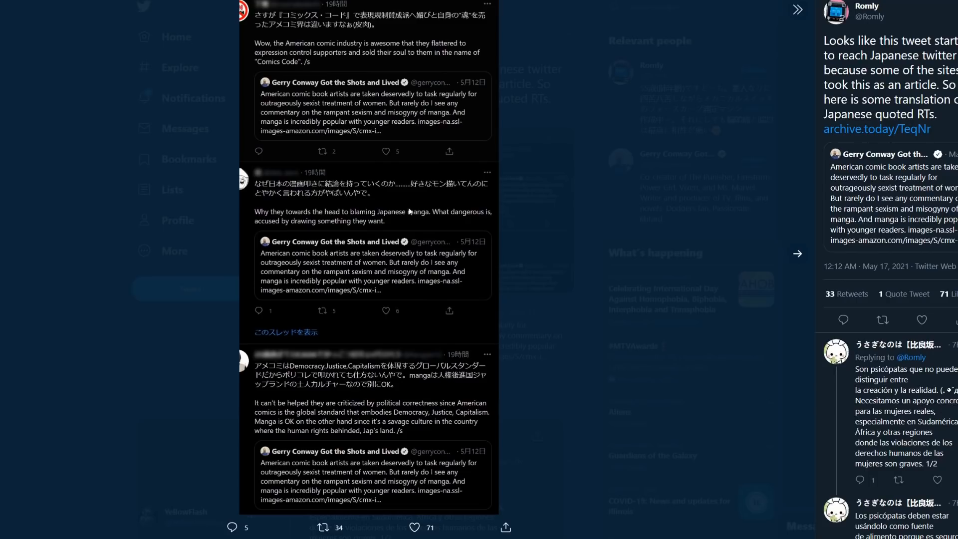
mouse_move(273, 229)
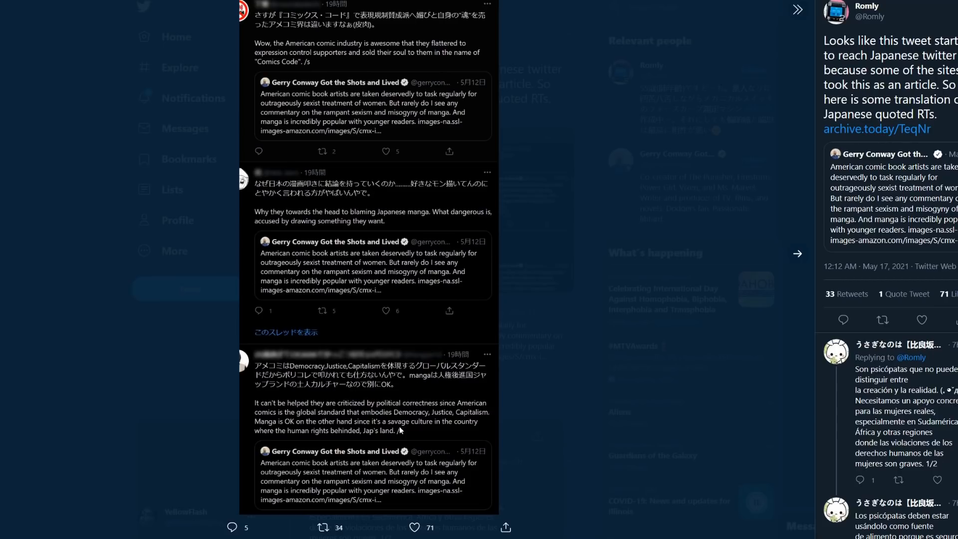
mouse_move(318, 439)
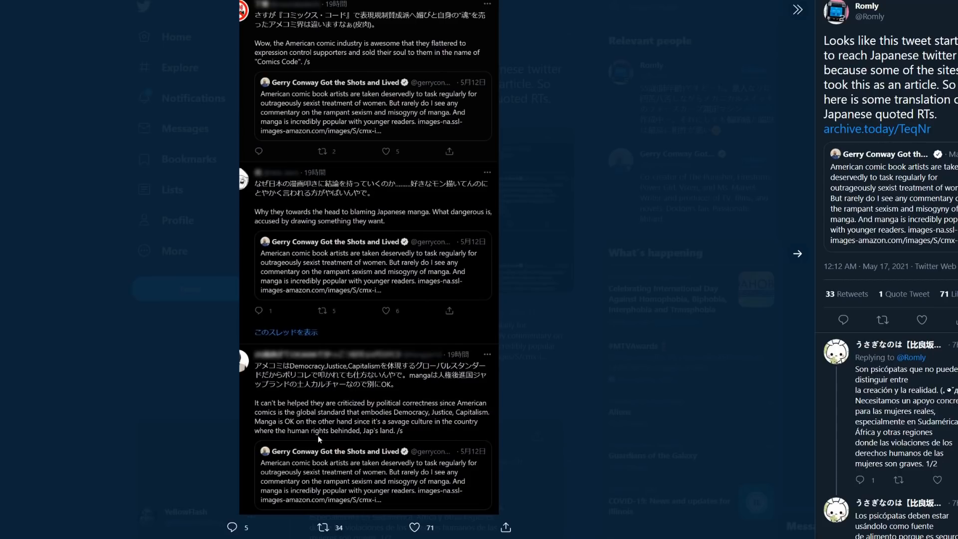
mouse_move(368, 438)
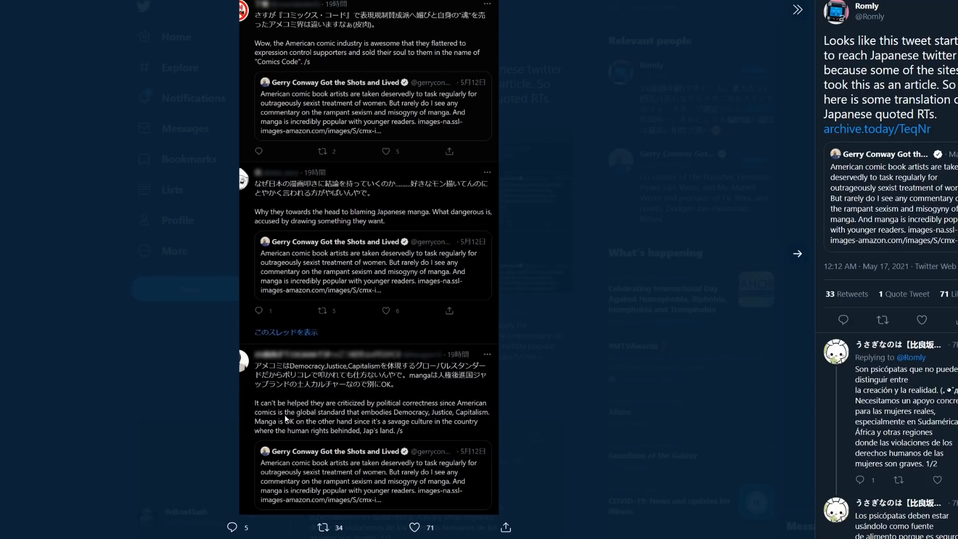
mouse_move(302, 454)
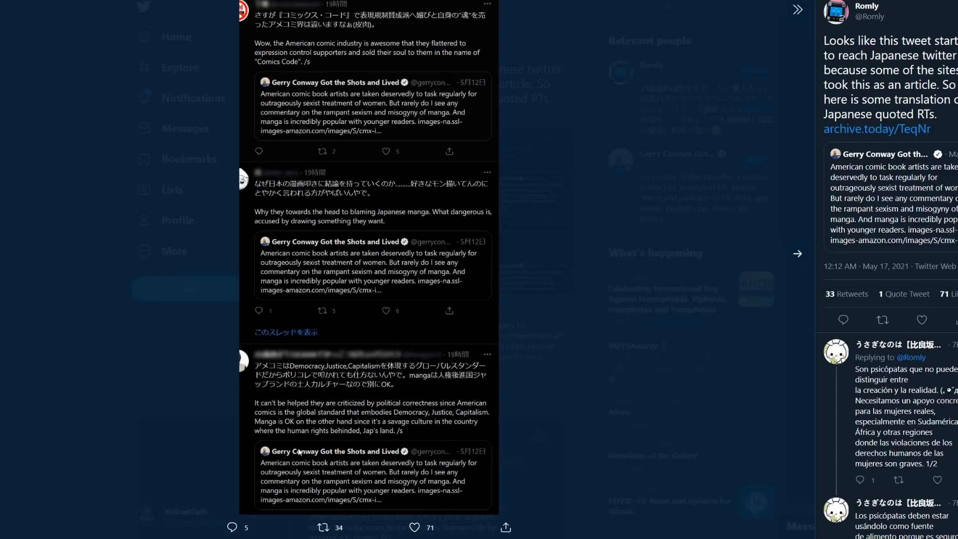
mouse_move(298, 450)
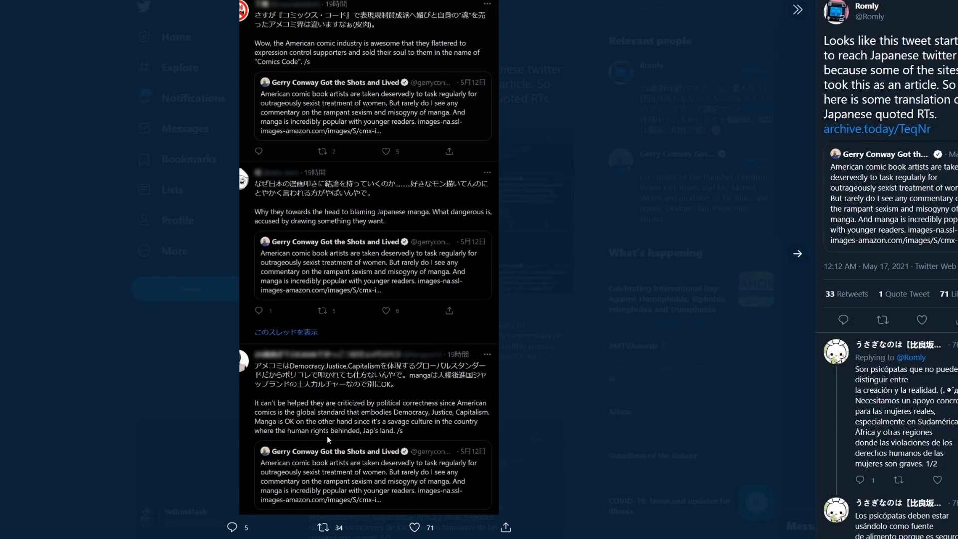
Scroll the Quote Tweets list to replies urging Conway to come to Japan and draw manga
scroll("down", 3)
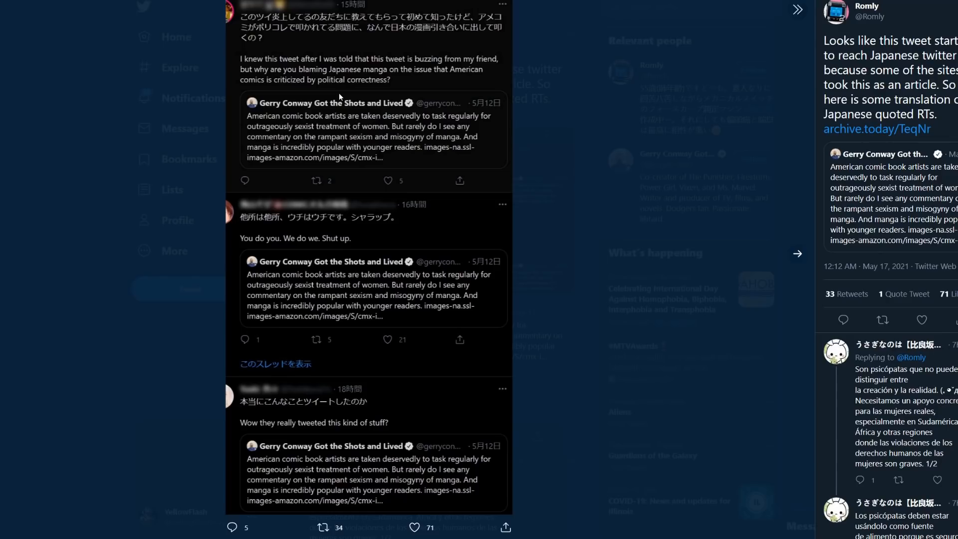
mouse_move(313, 98)
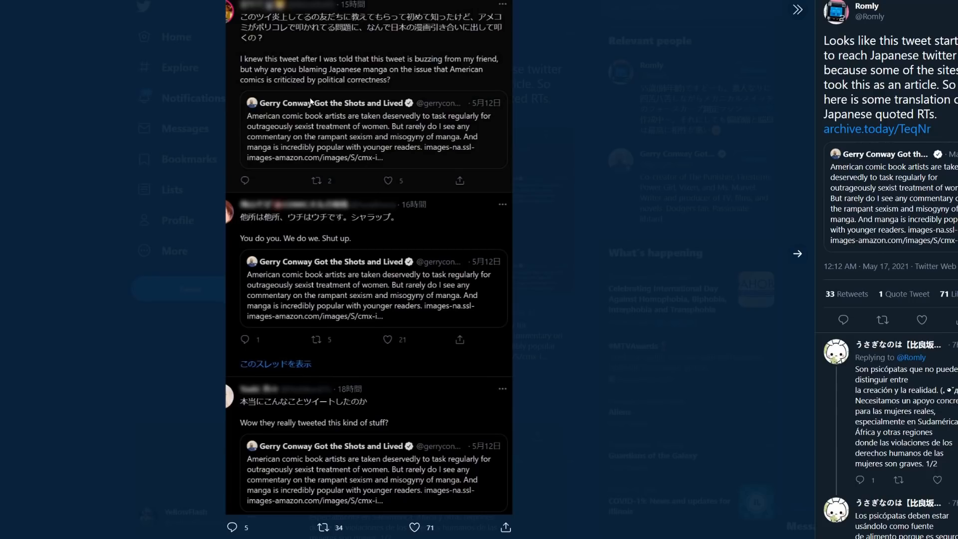
mouse_move(327, 87)
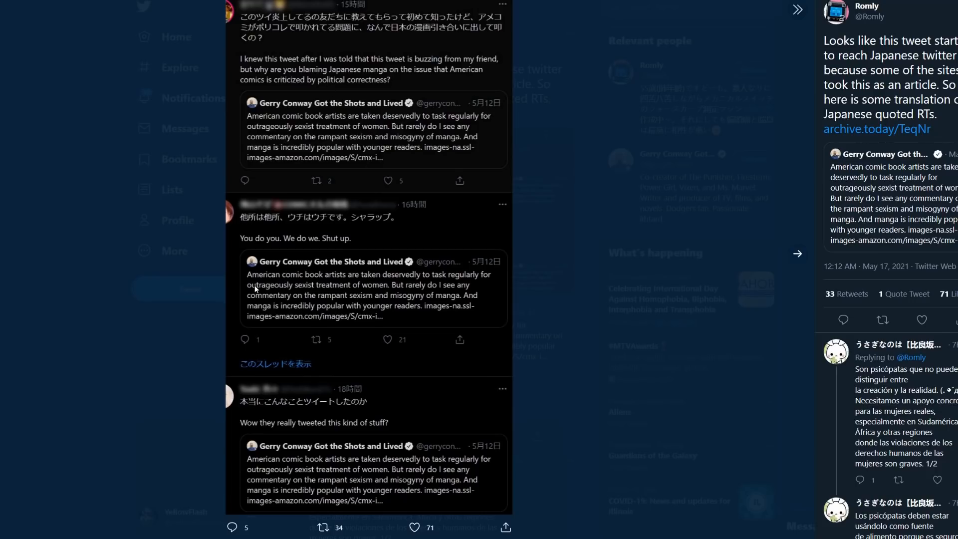
mouse_move(257, 246)
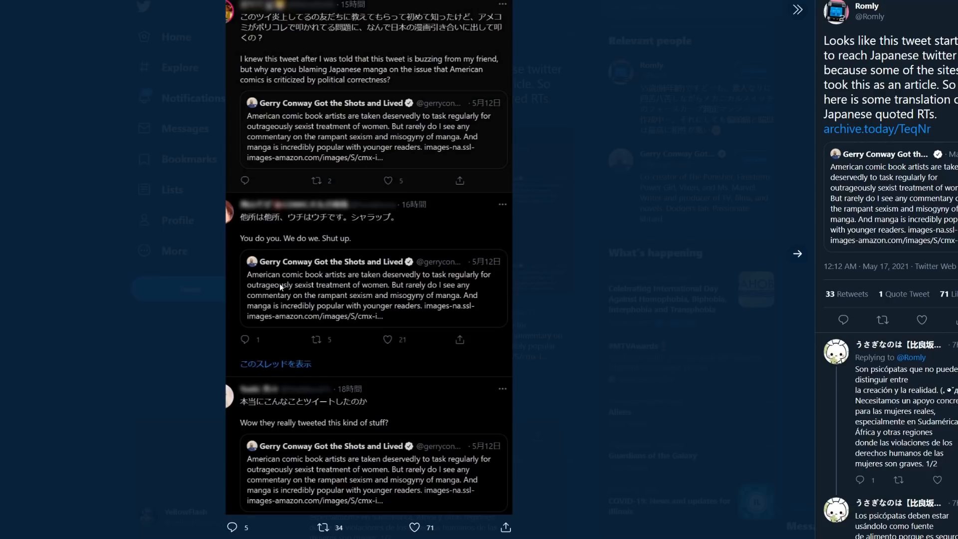
mouse_move(623, 367)
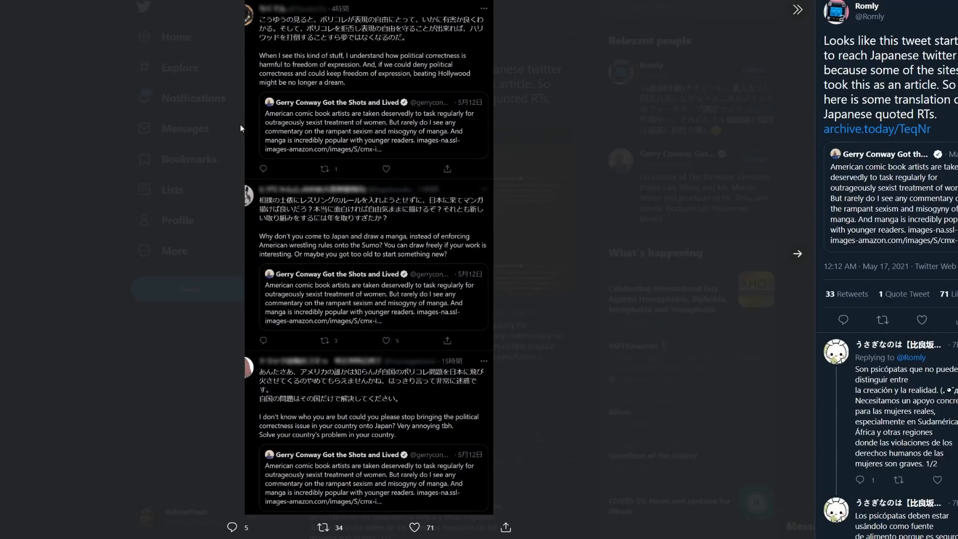
mouse_move(241, 124)
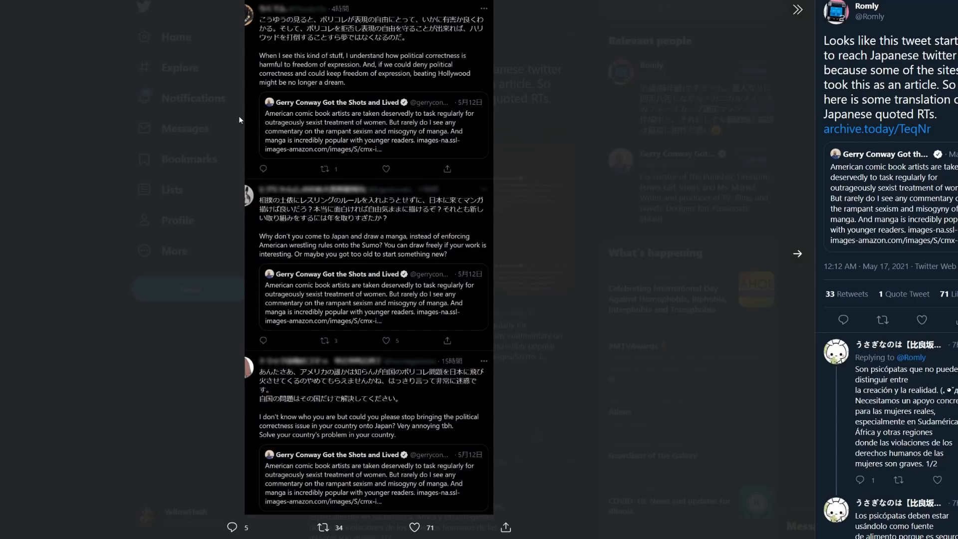
mouse_move(240, 117)
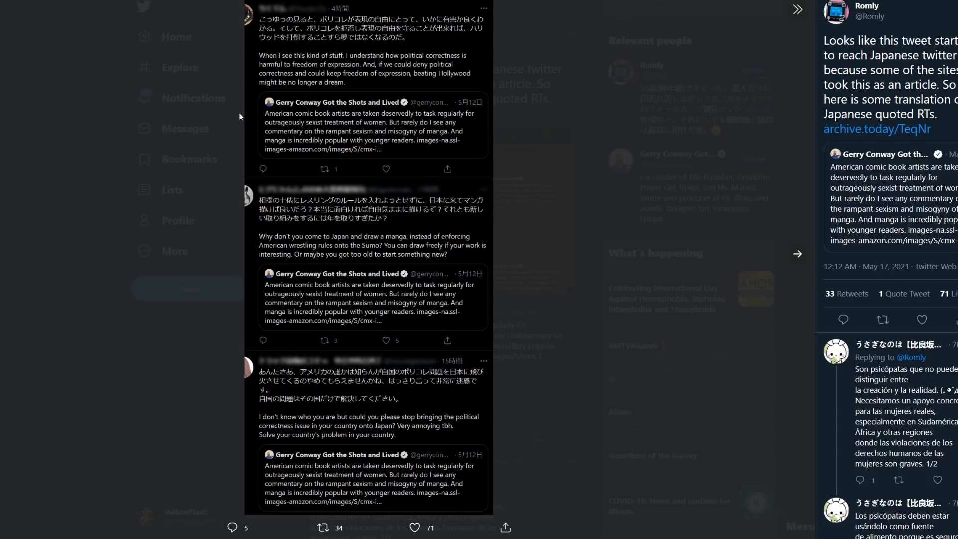
mouse_move(292, 246)
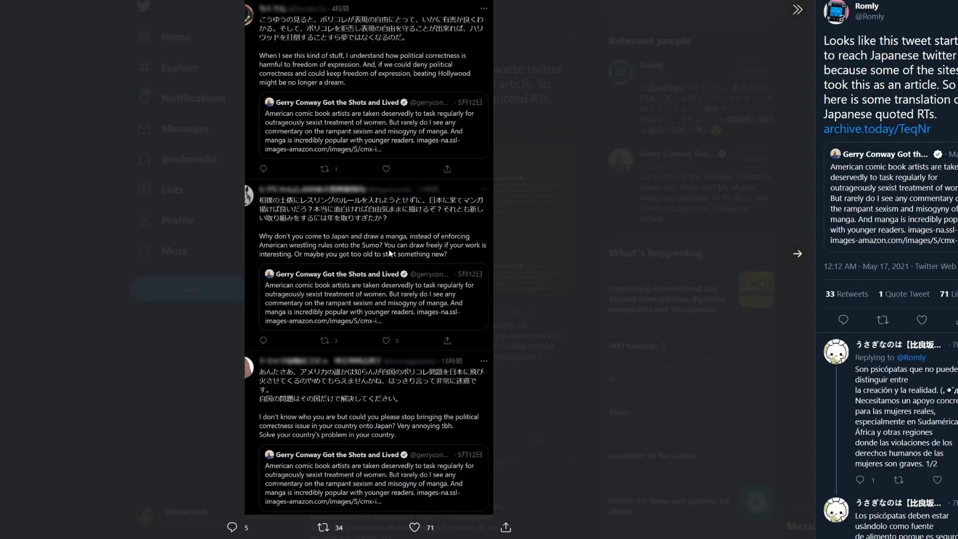
mouse_move(464, 253)
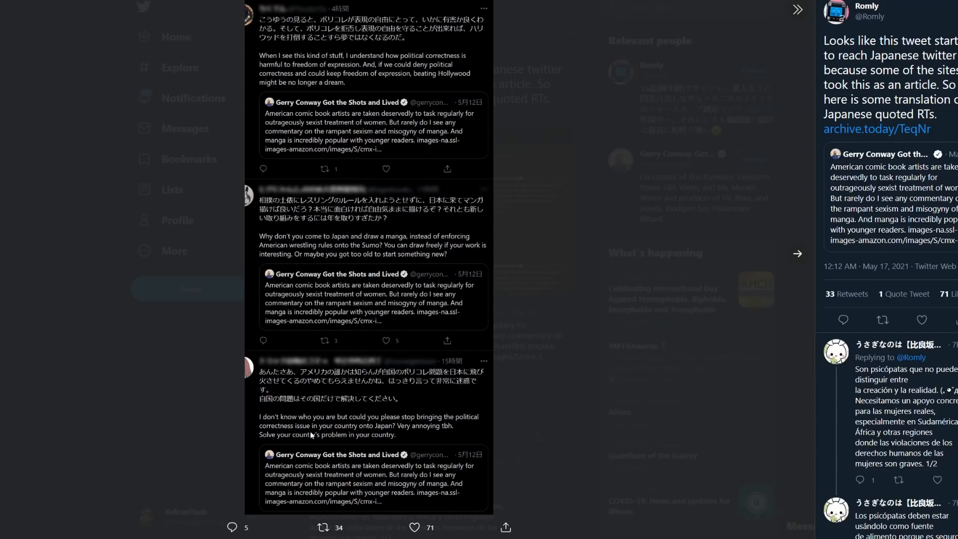
mouse_move(384, 431)
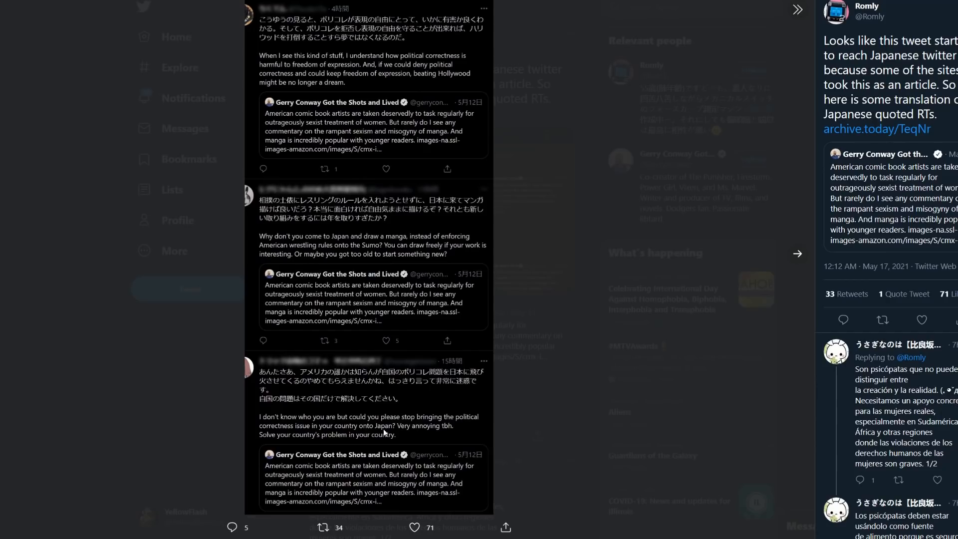
mouse_move(451, 434)
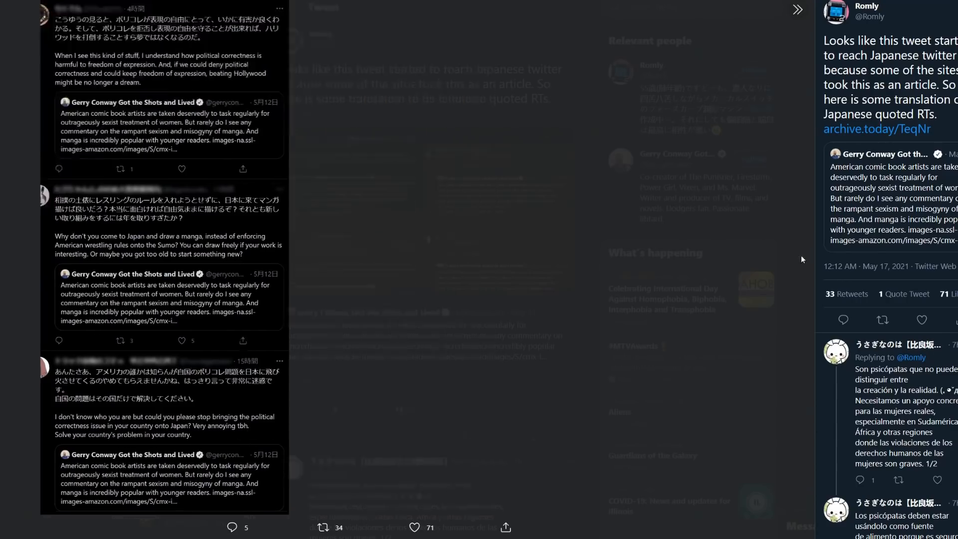
Scroll to quote tweets saying American comics are done and readers want interesting works
scroll("down", 3)
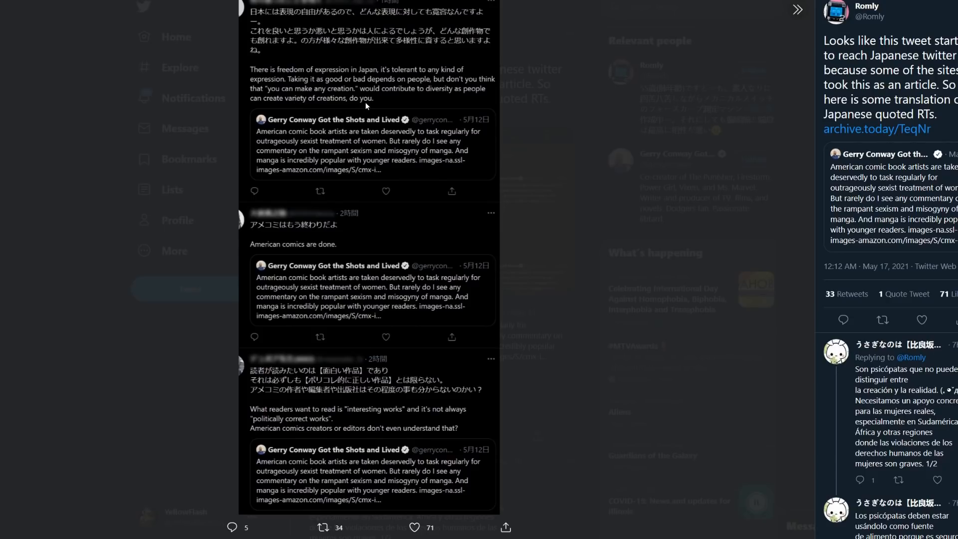
mouse_move(251, 253)
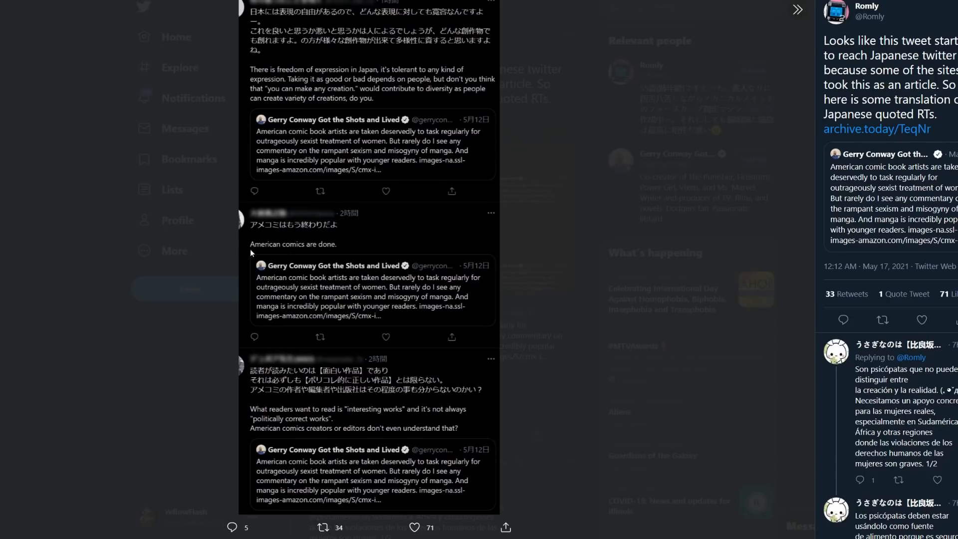
mouse_move(237, 425)
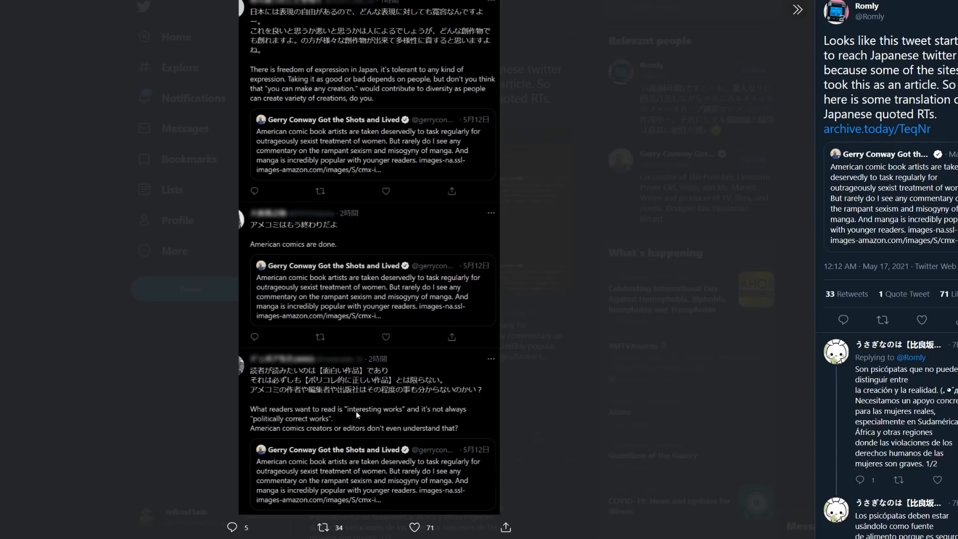
mouse_move(439, 418)
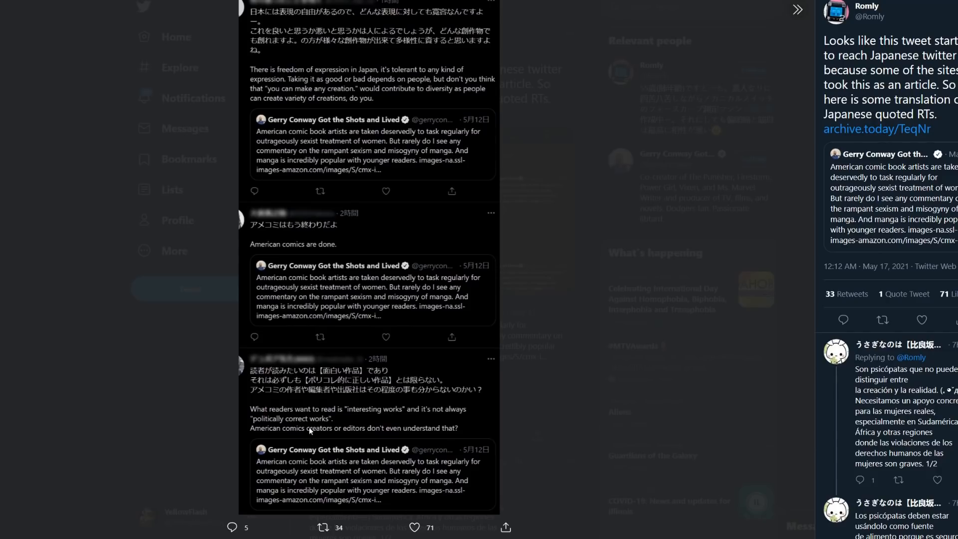
mouse_move(327, 434)
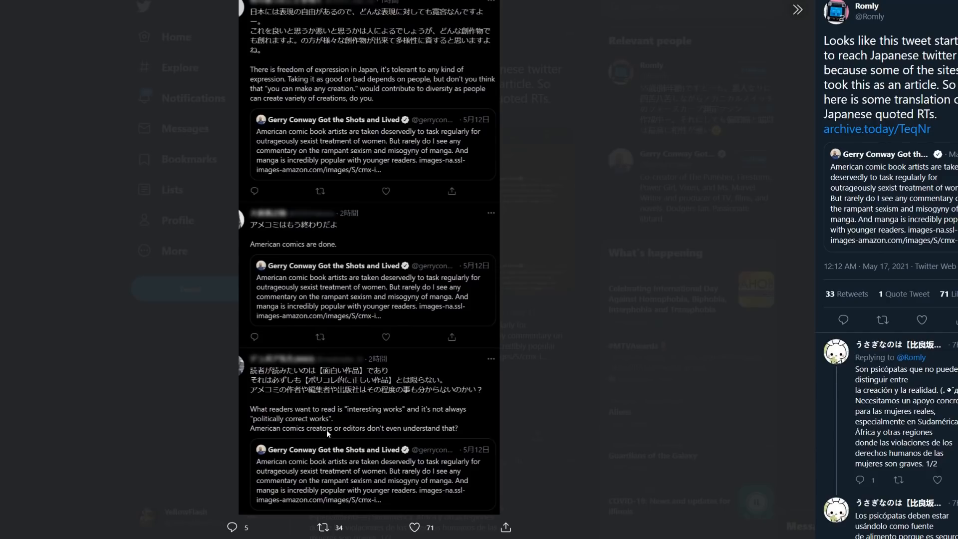
mouse_move(430, 433)
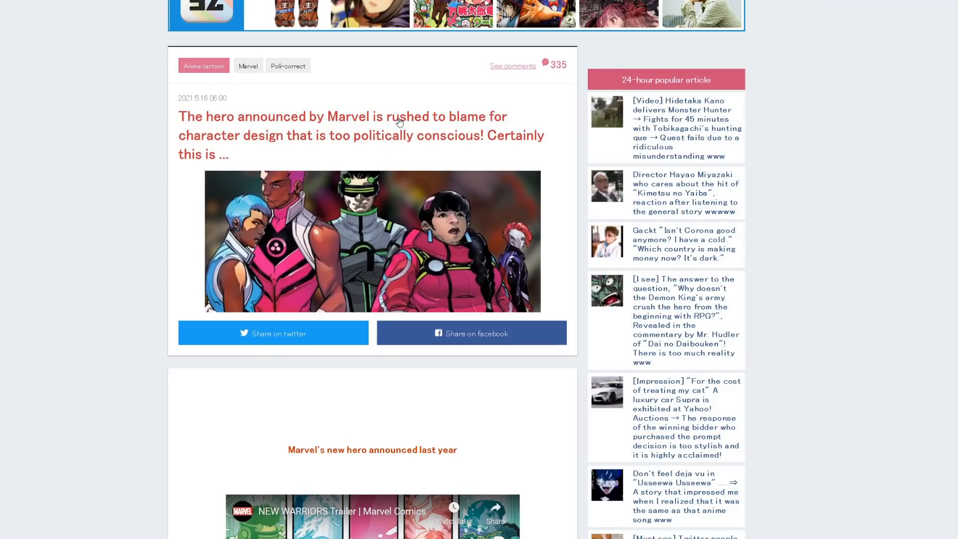
mouse_move(300, 139)
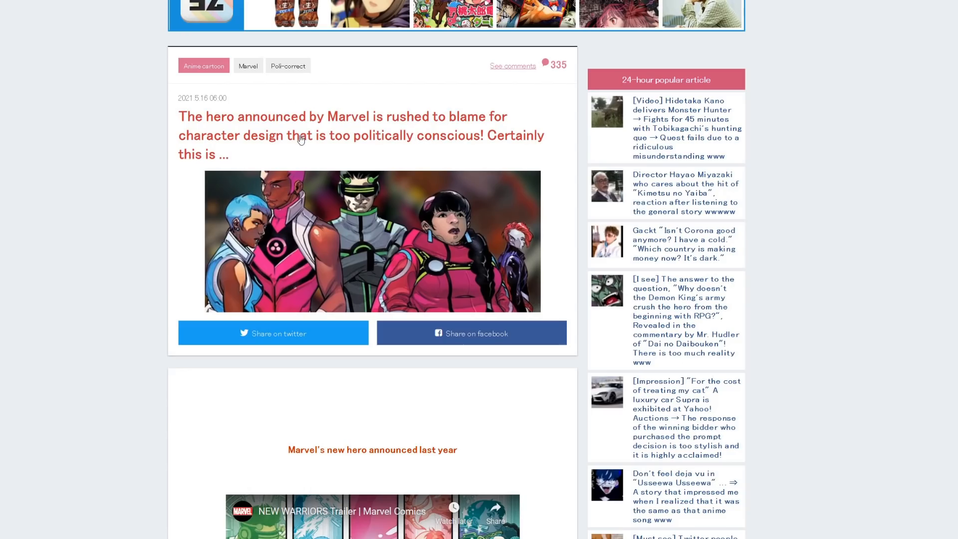
mouse_move(260, 164)
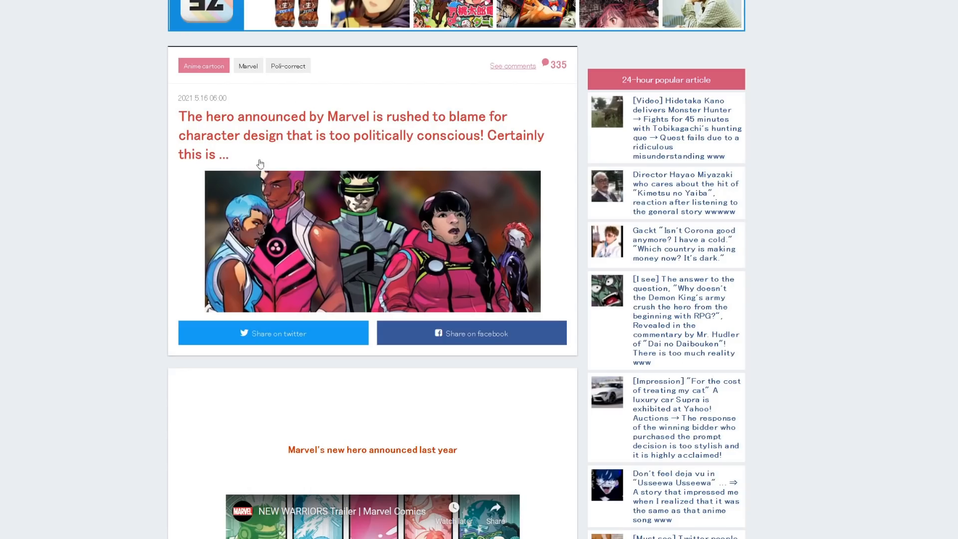
Scroll the blog article to the low-rated New Warriors trailer screenshot and its like/dislike caption
scroll("down", 3)
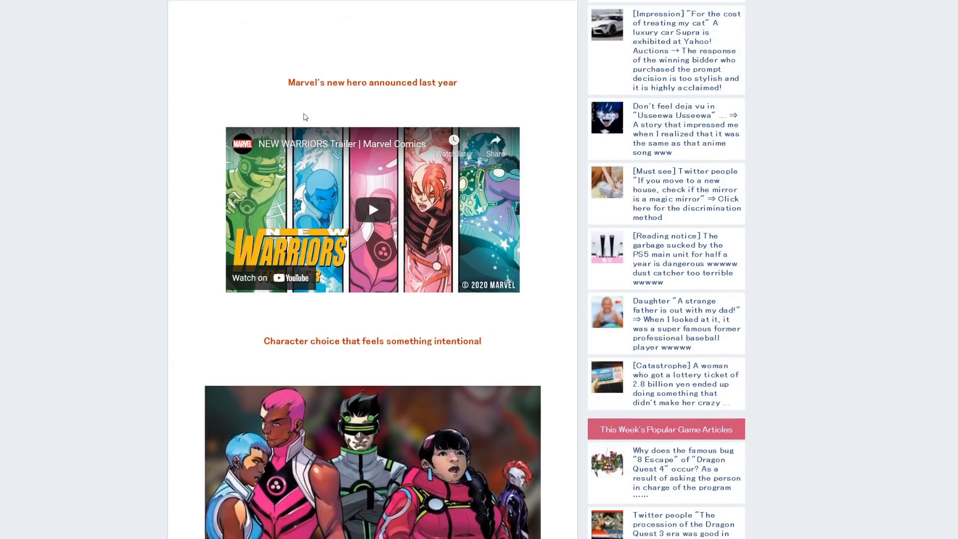
scroll("down", 3)
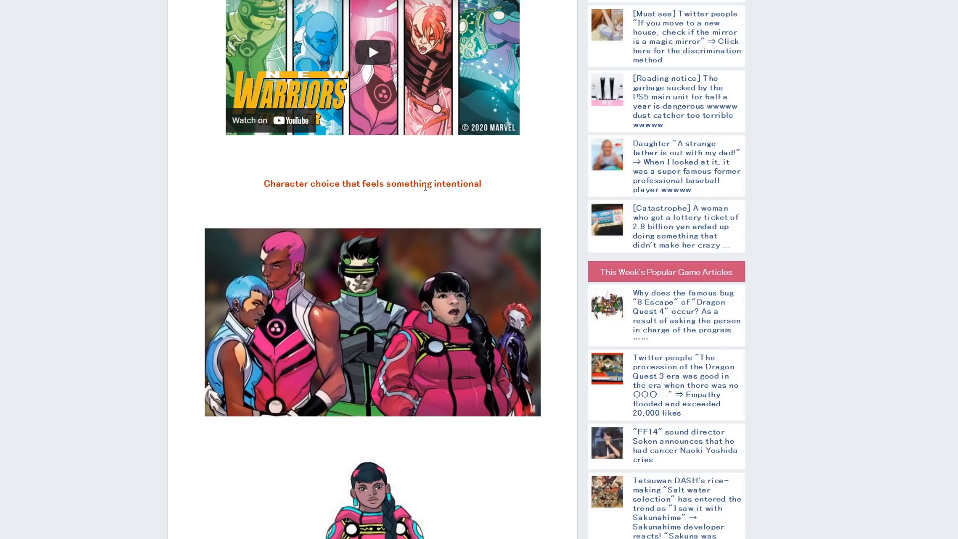
scroll("down", 3)
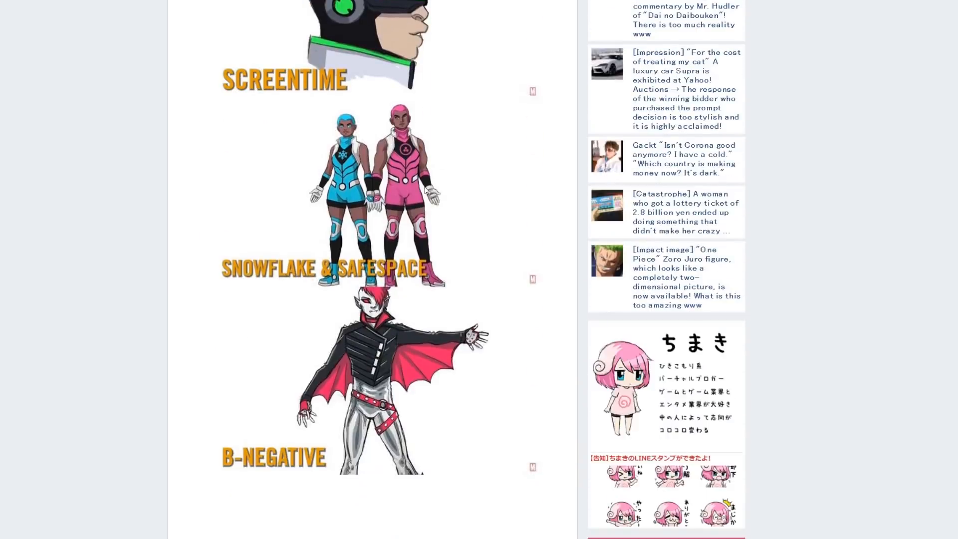
scroll("down", 3)
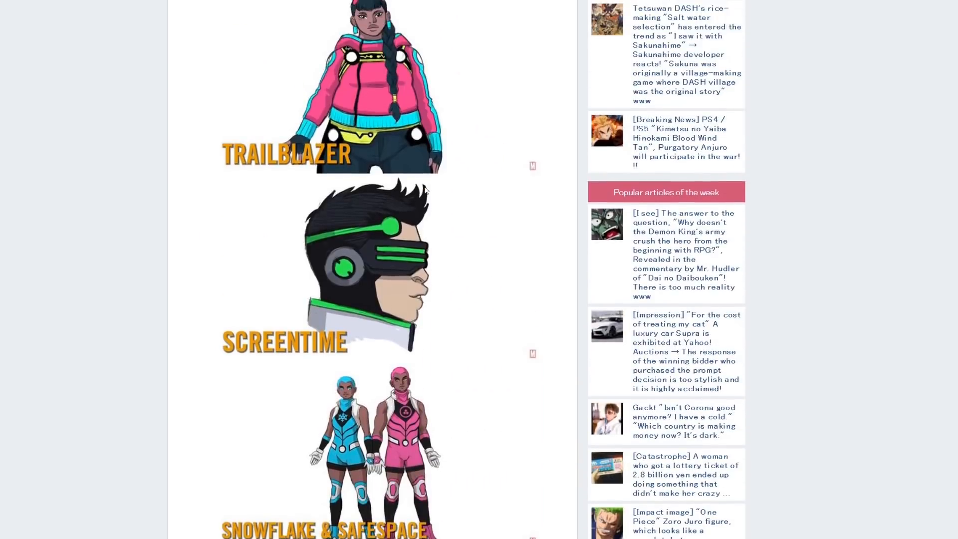
scroll("down", 3)
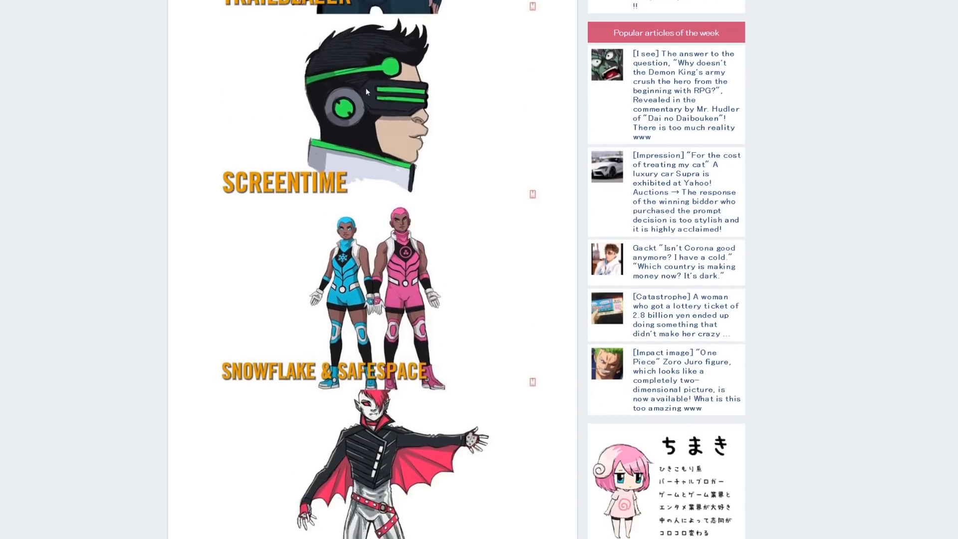
scroll("down", 3)
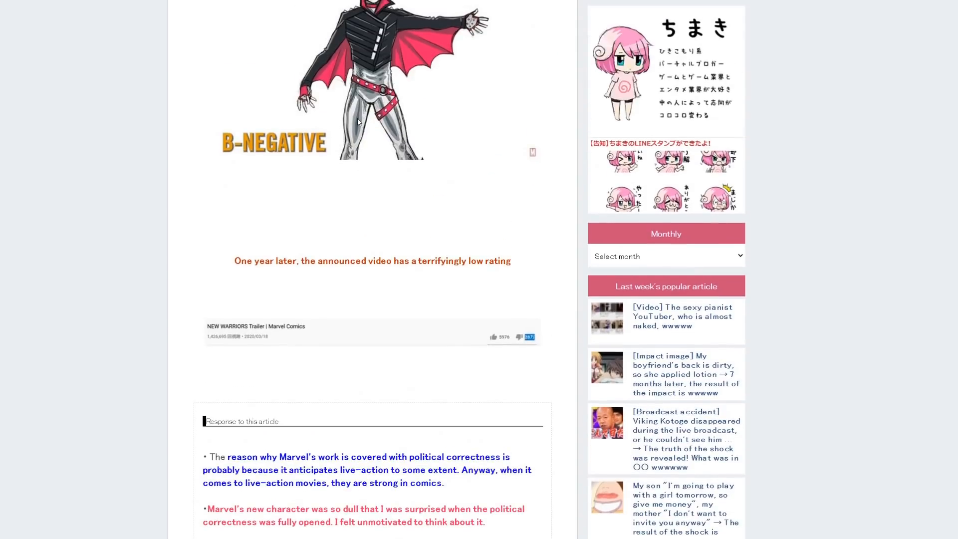
mouse_move(364, 272)
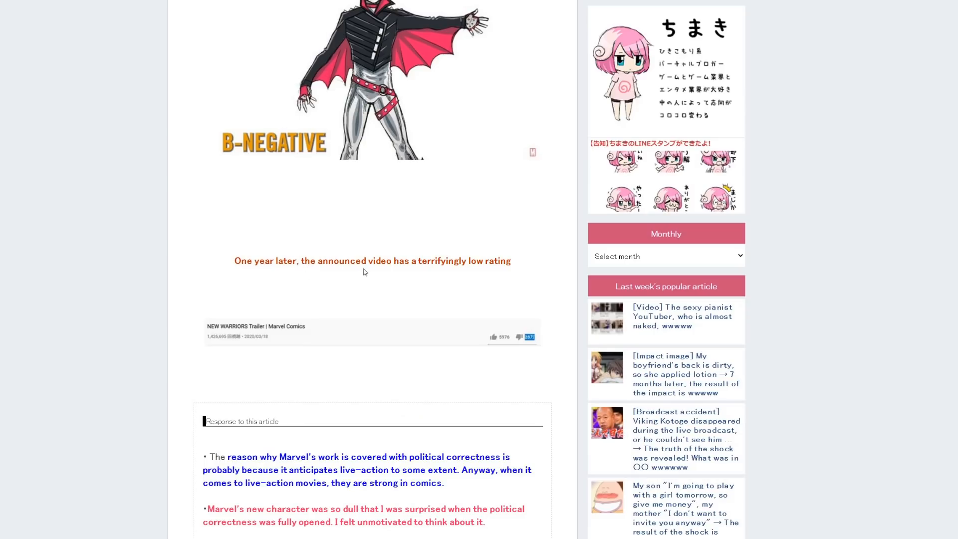
mouse_move(445, 275)
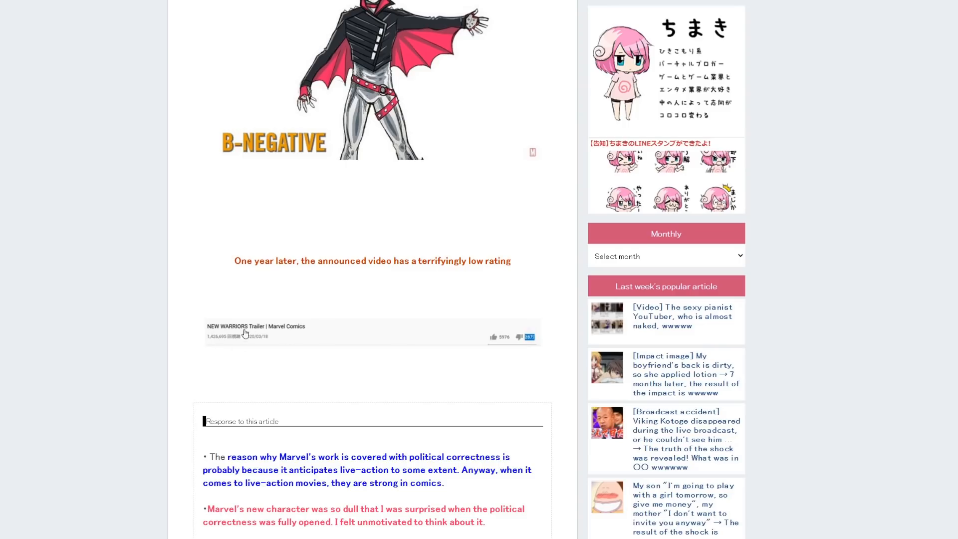
mouse_move(288, 330)
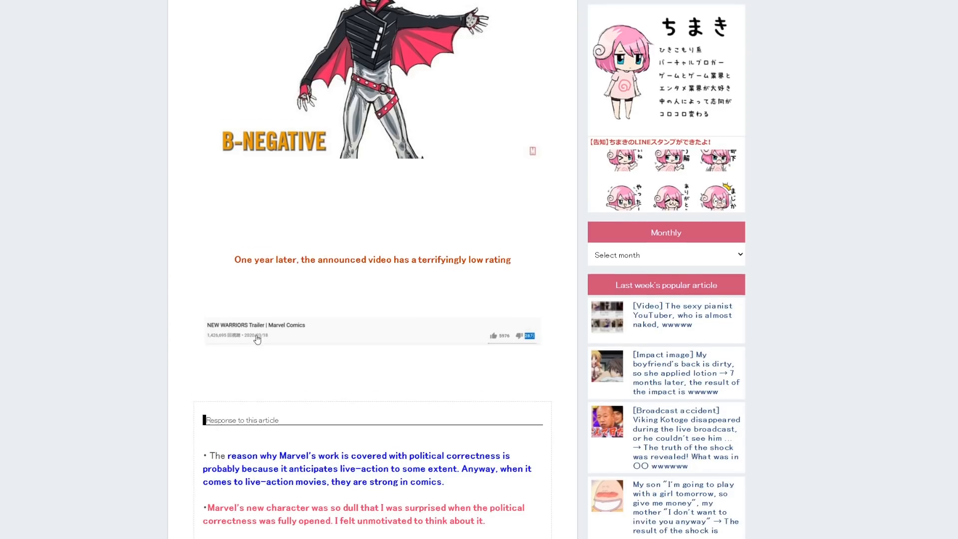
scroll("down", 3)
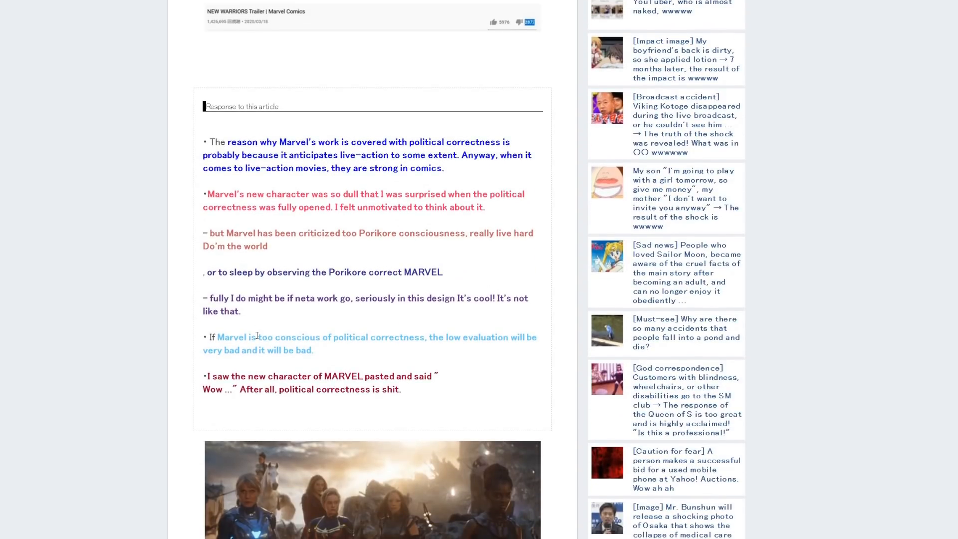
mouse_move(258, 164)
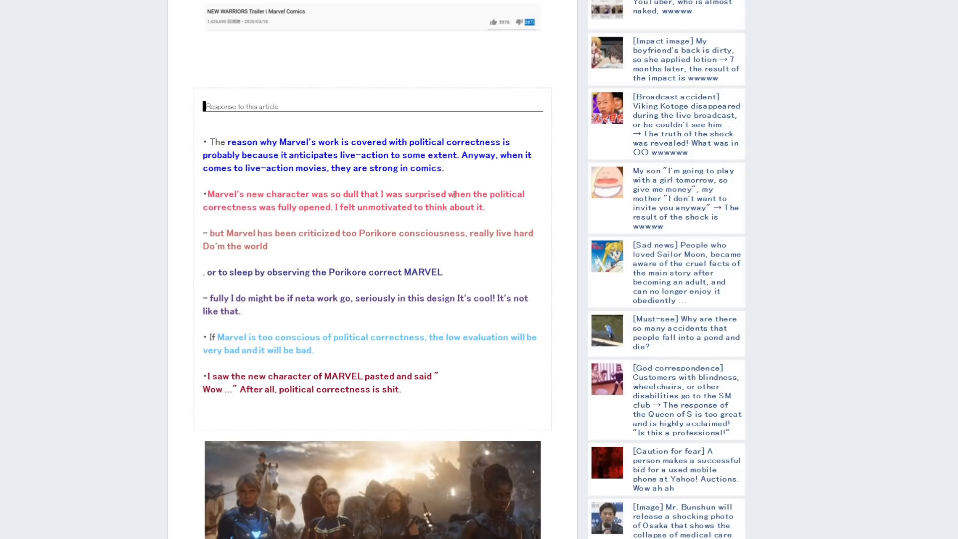
mouse_move(308, 221)
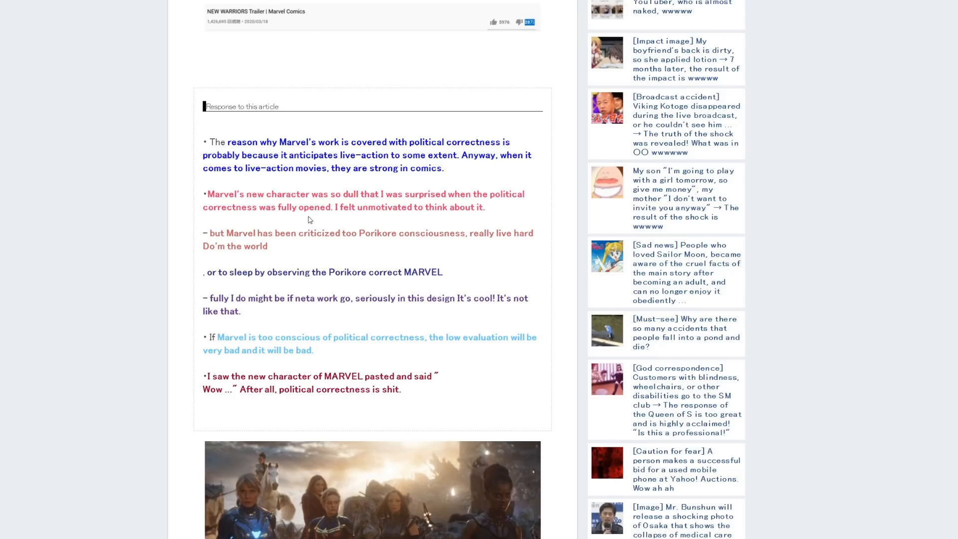
mouse_move(385, 212)
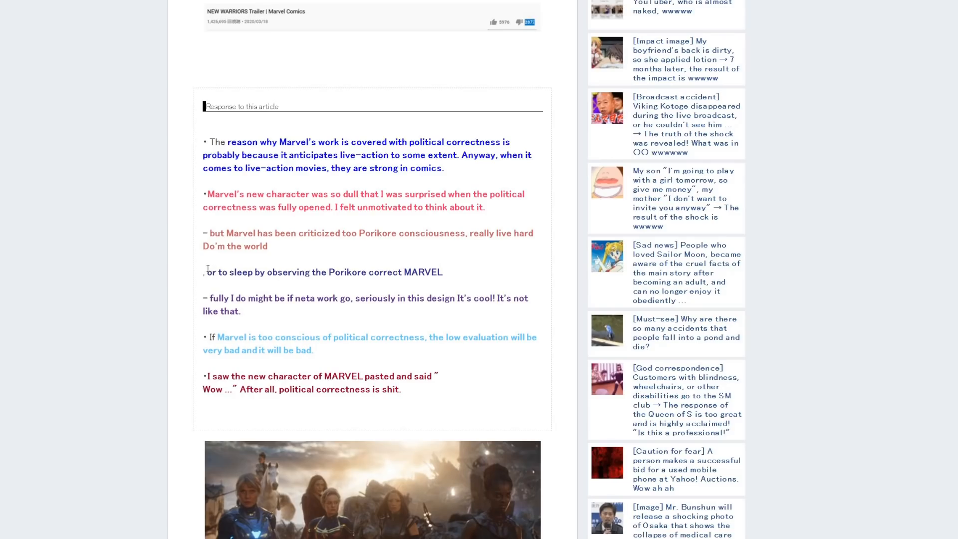
Scroll through the 'Response to this article' box to the mascot's closing remark above Amazon listings
scroll("down", 3)
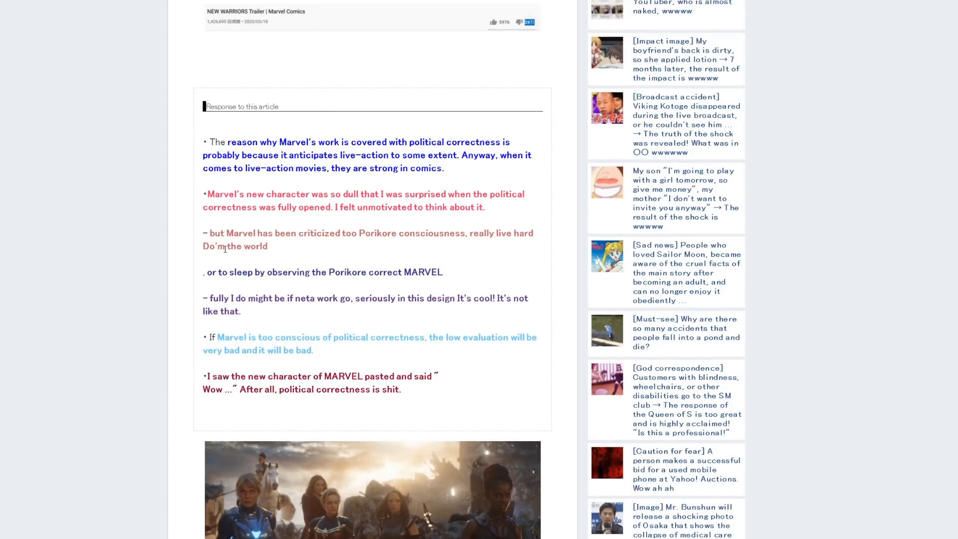
scroll("down", 3)
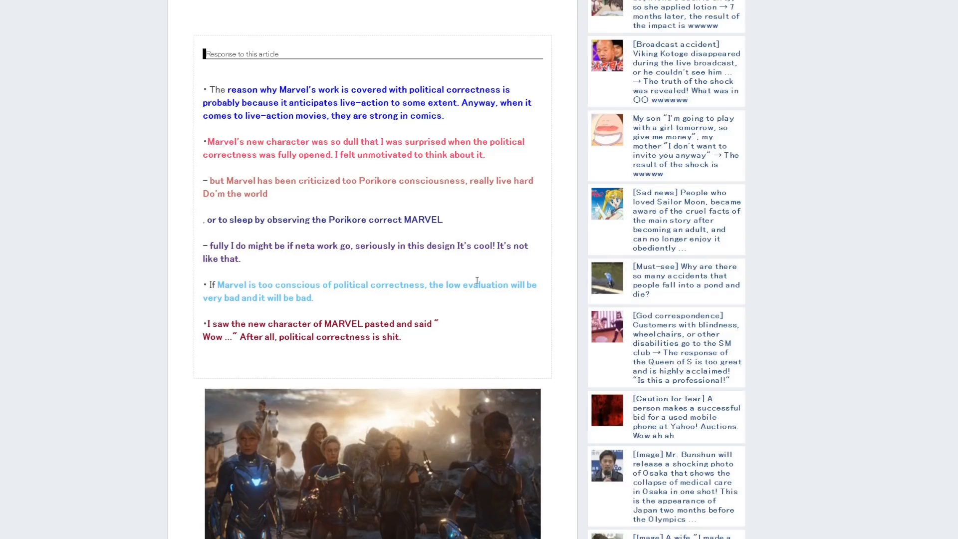
mouse_move(234, 306)
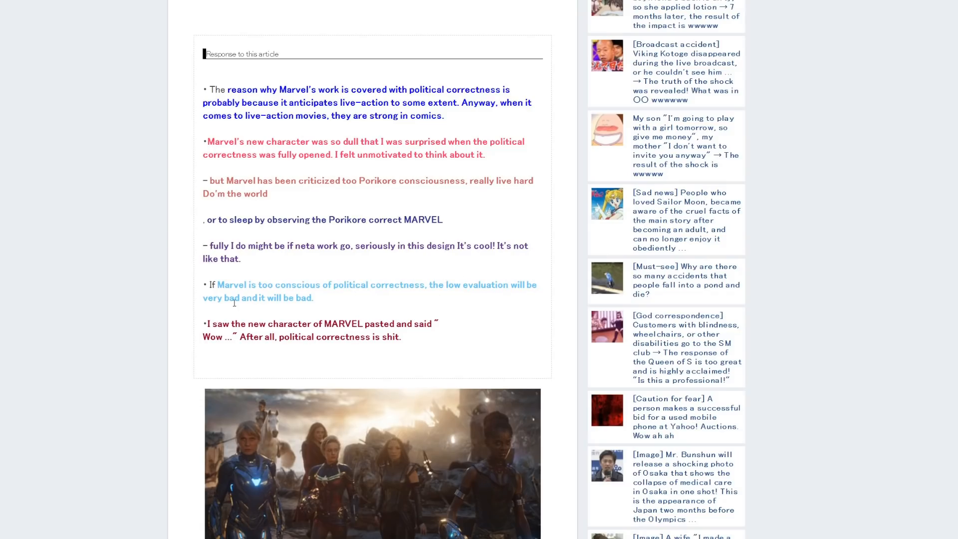
scroll("down", 3)
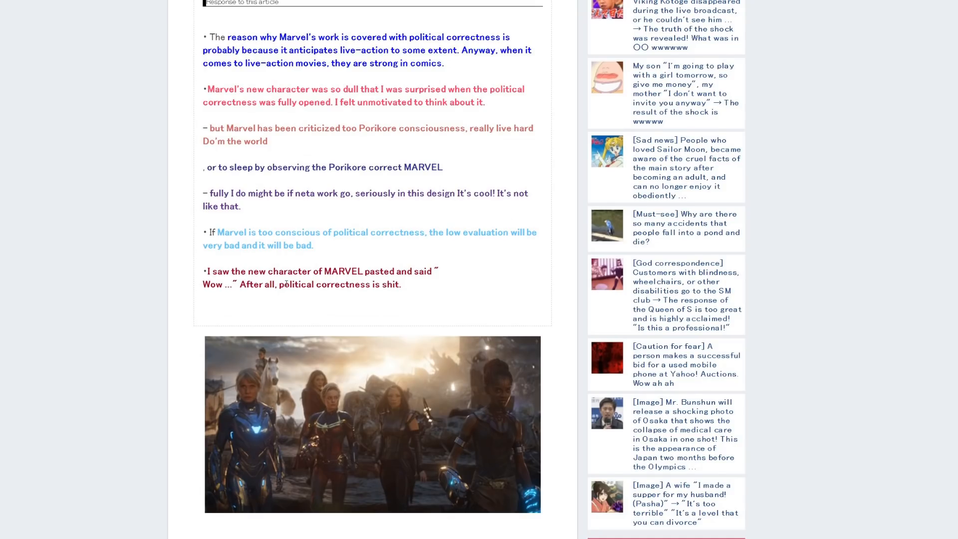
scroll("down", 3)
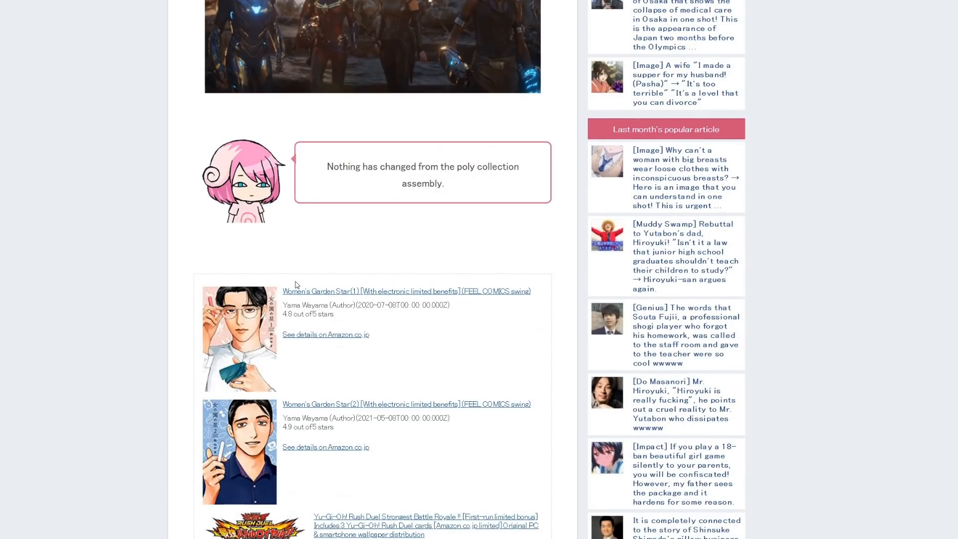
Scroll through the numbered blog comments past number 69, reading replies mocking Marvel's political correctness
scroll("down", 3)
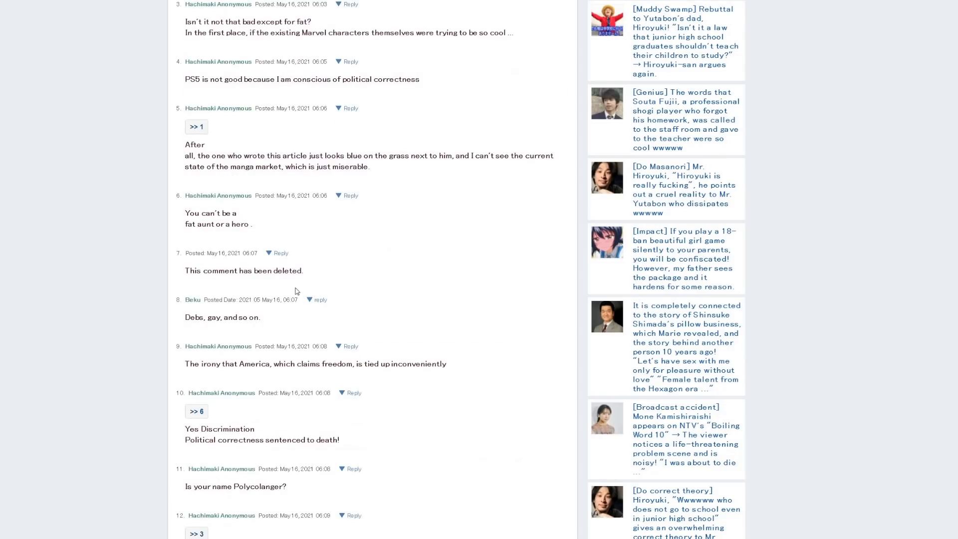
scroll("down", 3)
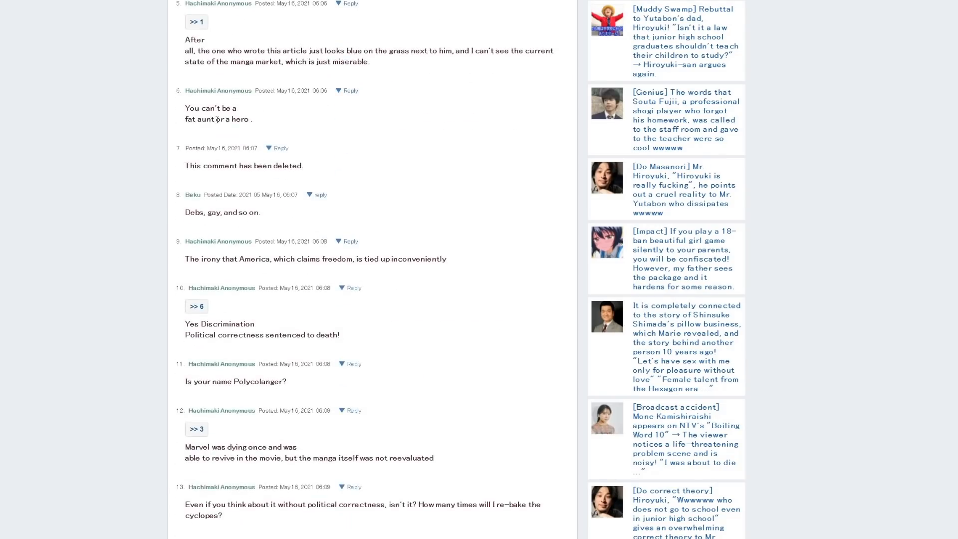
mouse_move(257, 122)
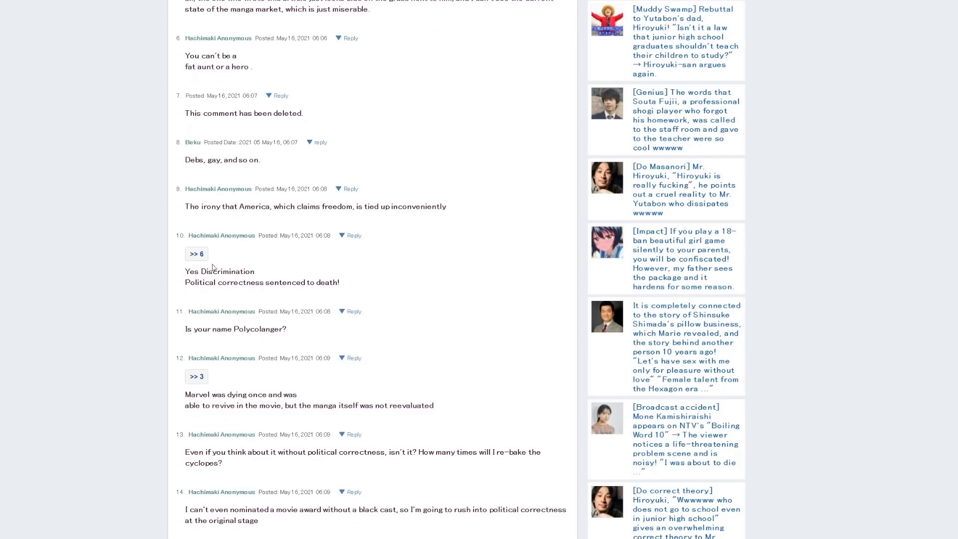
mouse_move(245, 283)
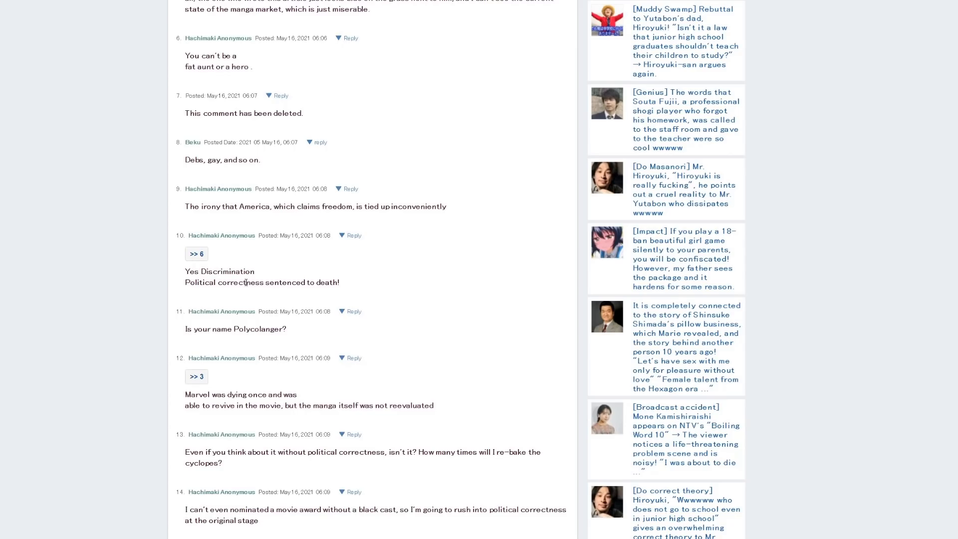
scroll("down", 3)
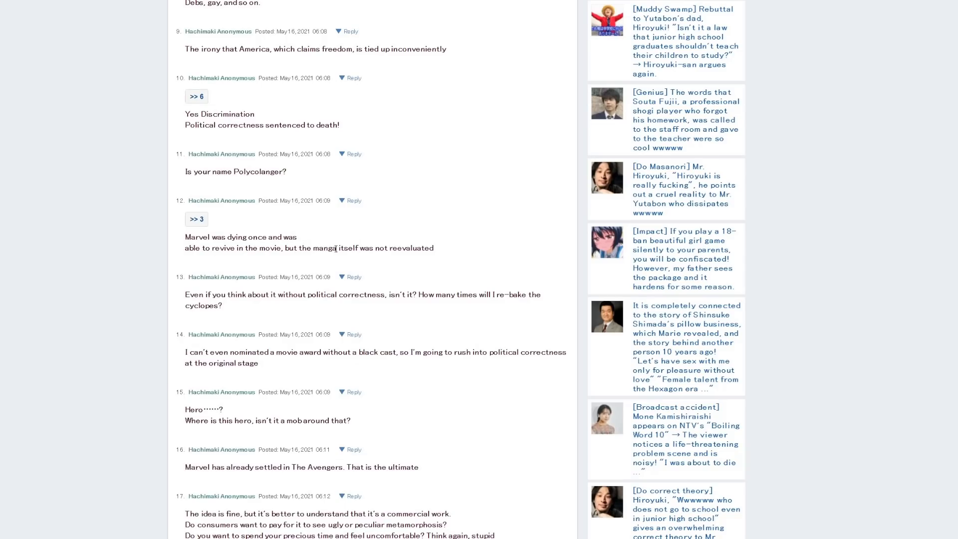
scroll("down", 3)
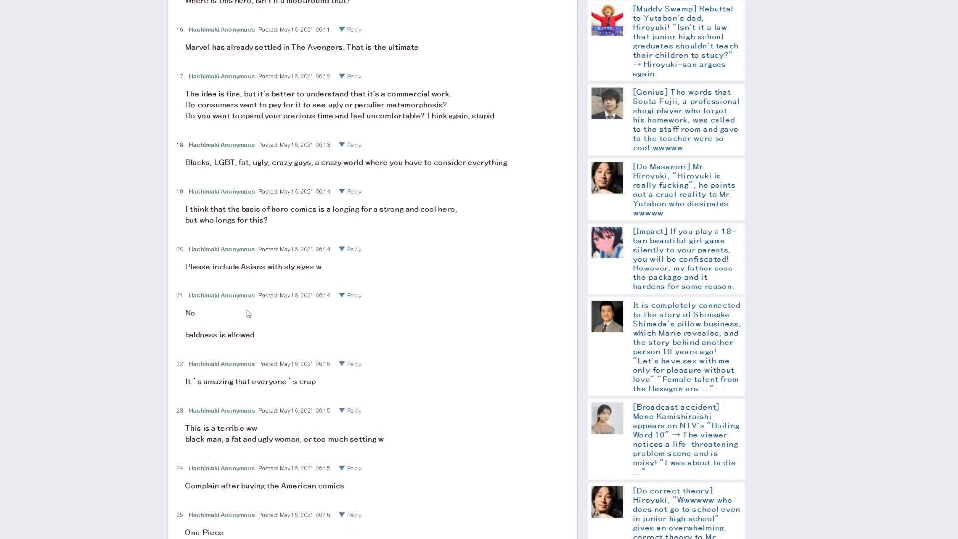
scroll("down", 3)
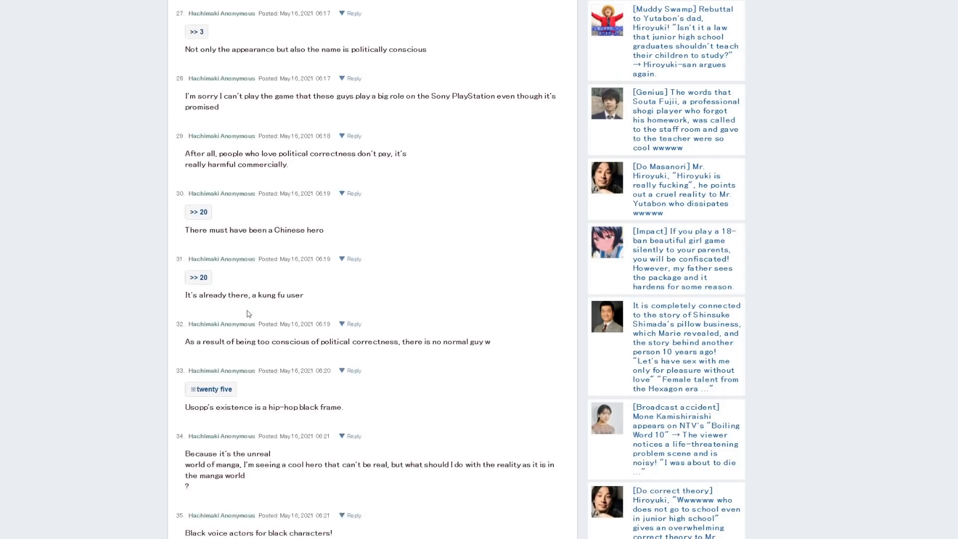
scroll("down", 3)
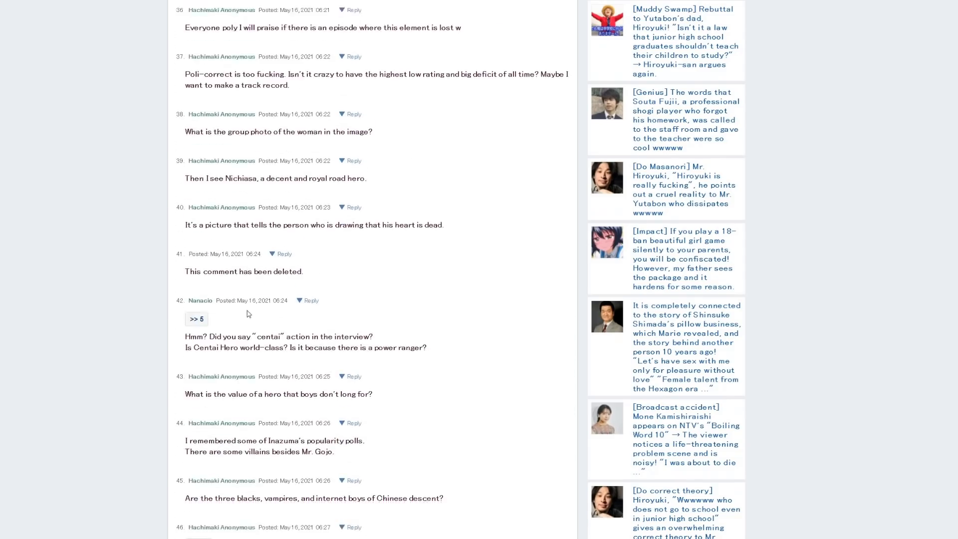
scroll("down", 3)
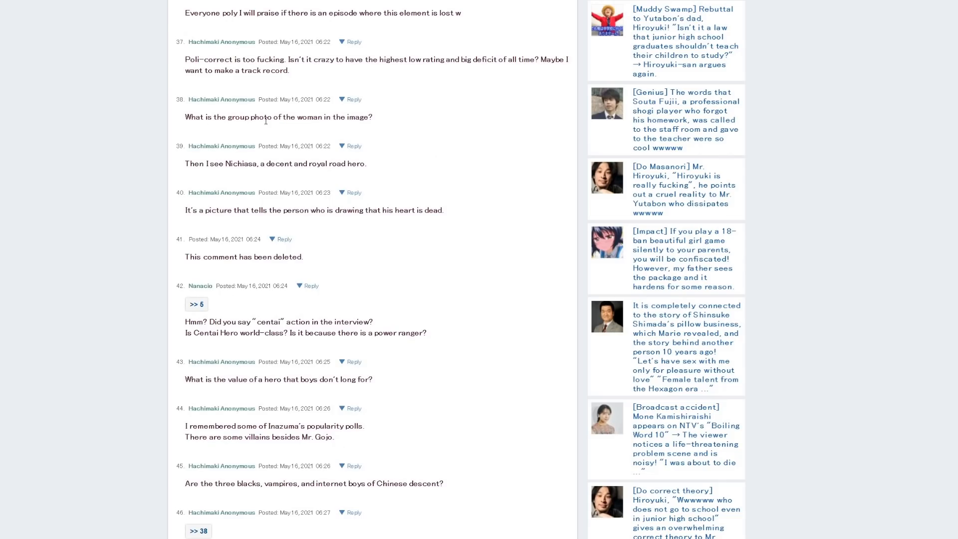
scroll("down", 3)
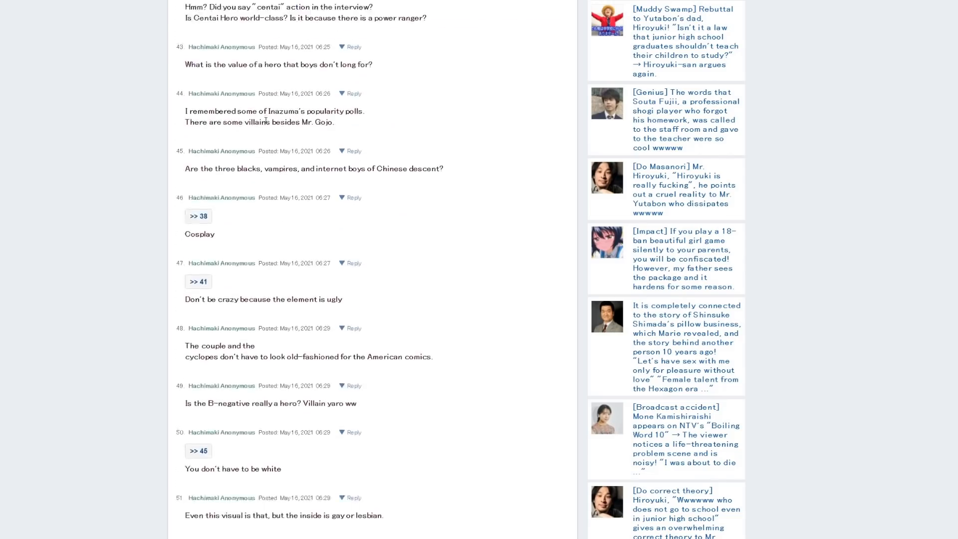
scroll("down", 3)
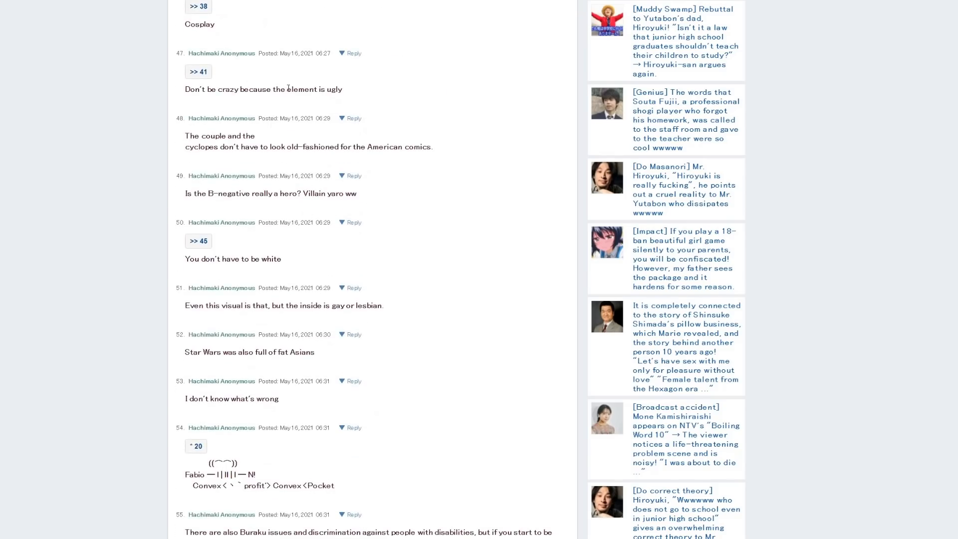
scroll("down", 3)
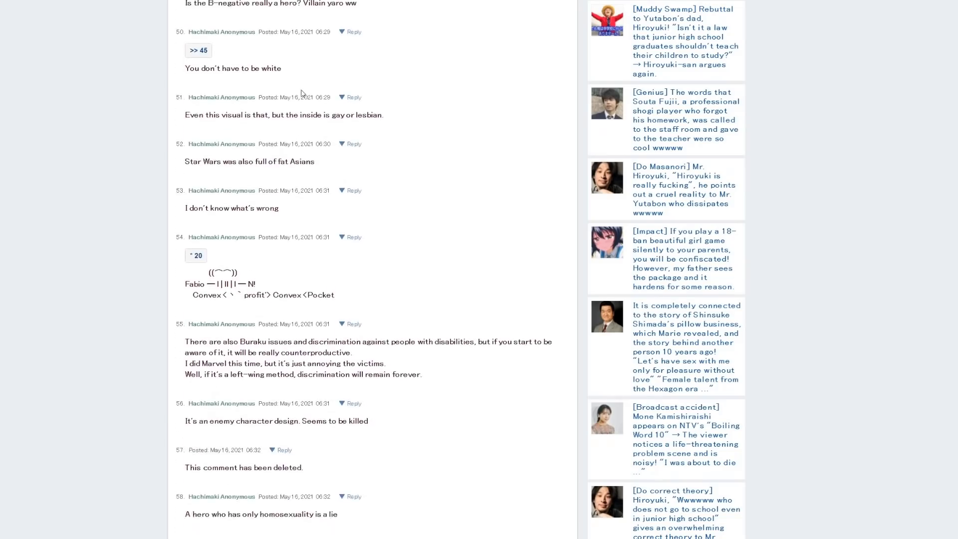
scroll("down", 3)
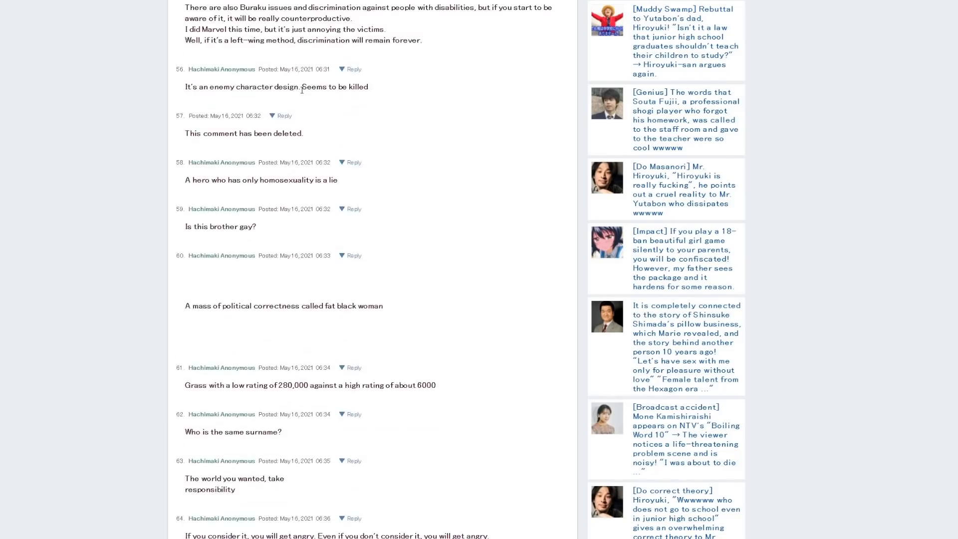
scroll("down", 3)
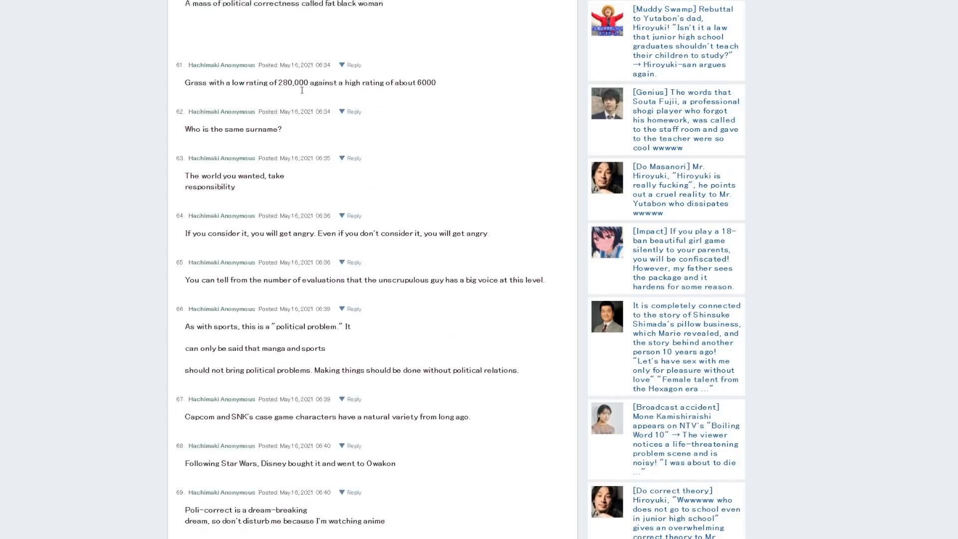
scroll("down", 3)
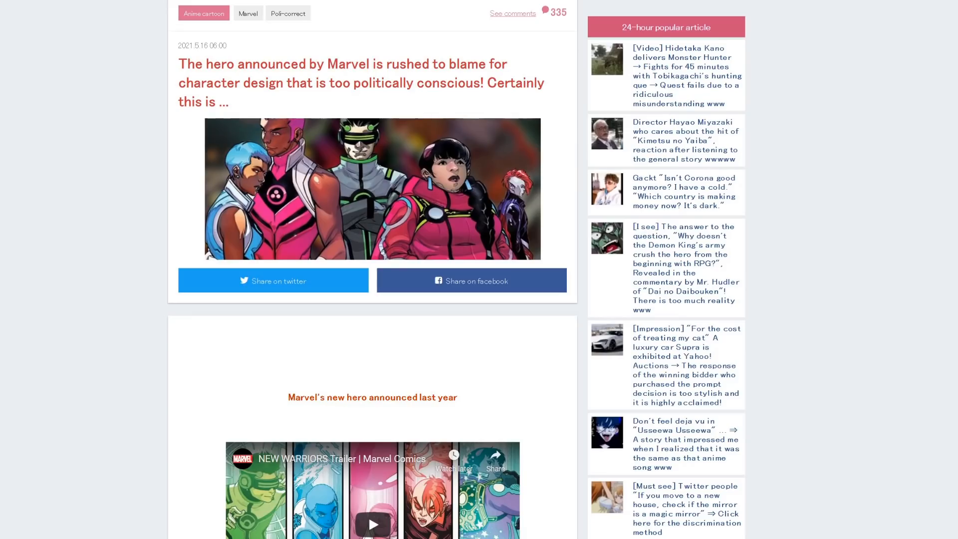
mouse_move(98, 306)
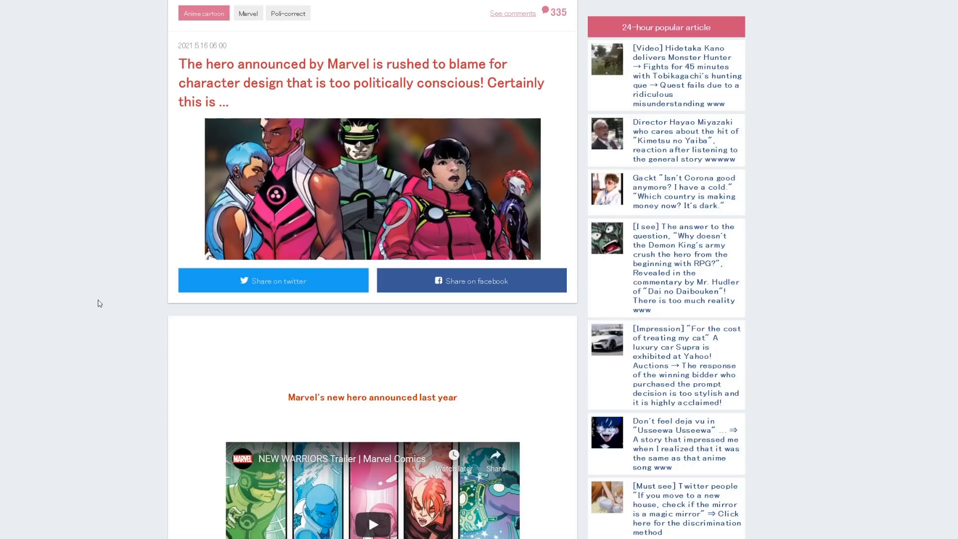
mouse_move(108, 308)
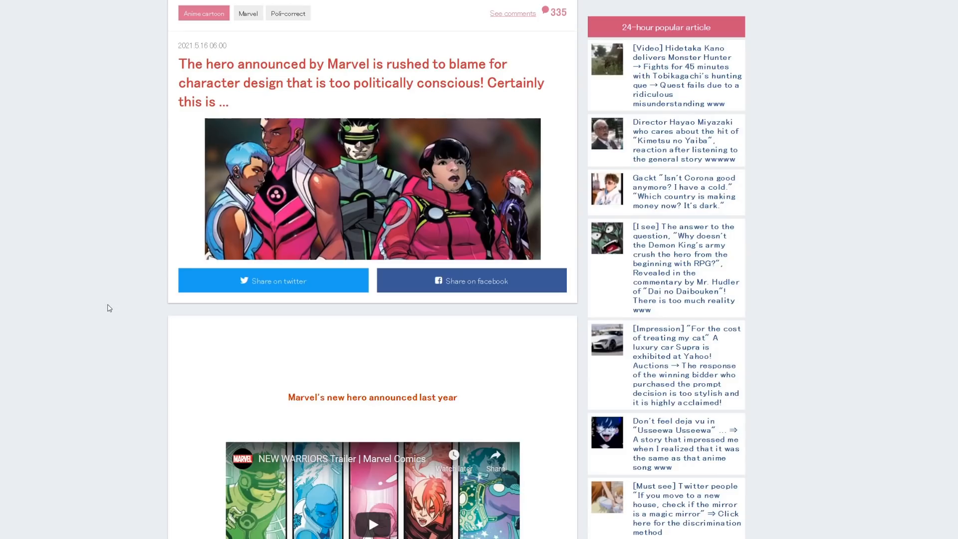